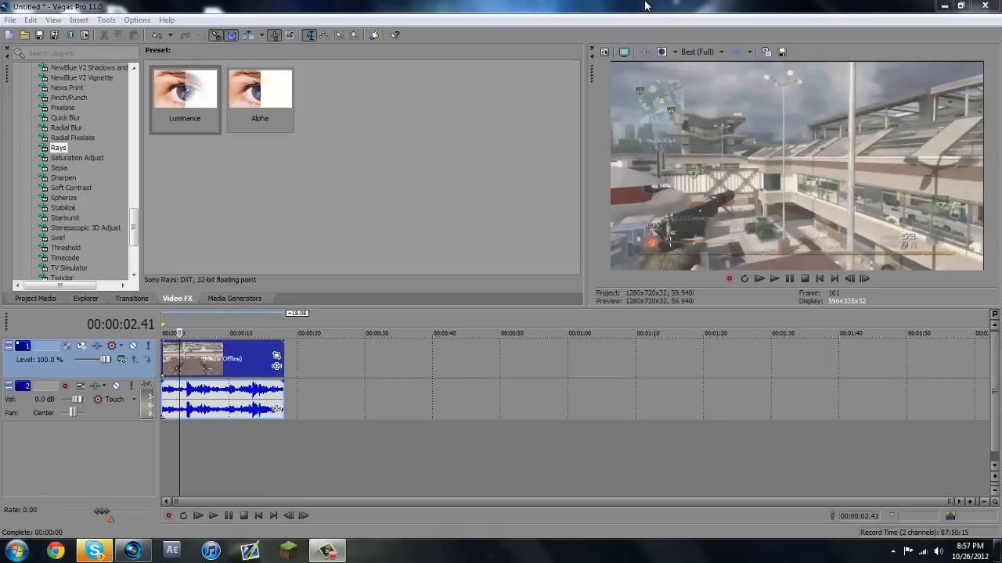
mouse_move(798, 86)
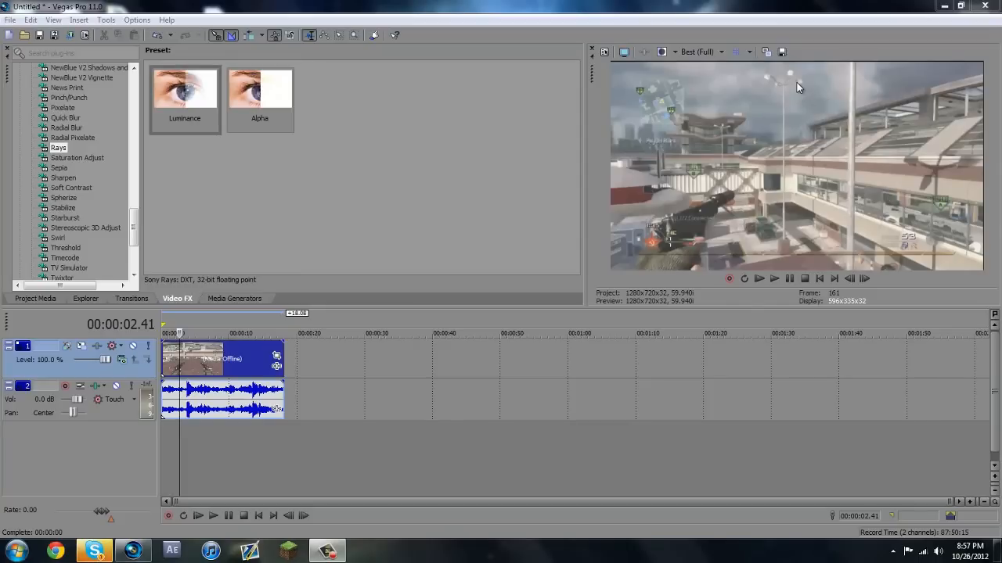
mouse_move(633, 174)
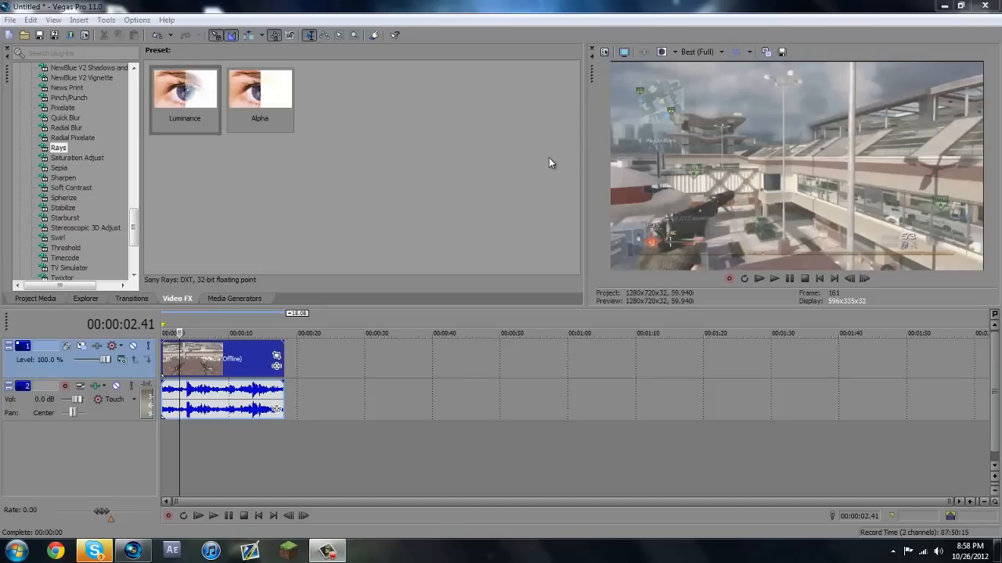
mouse_move(533, 156)
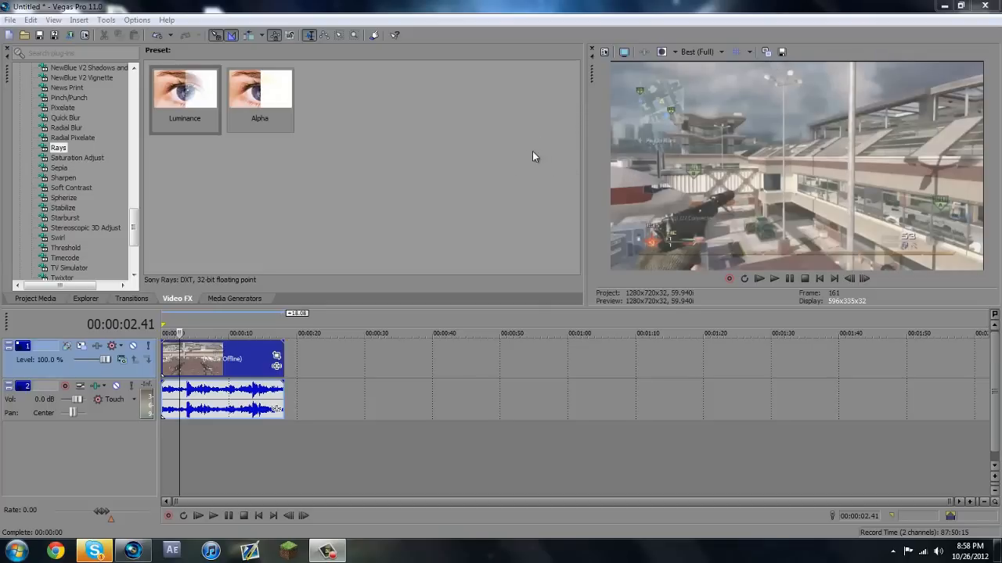
mouse_move(112, 194)
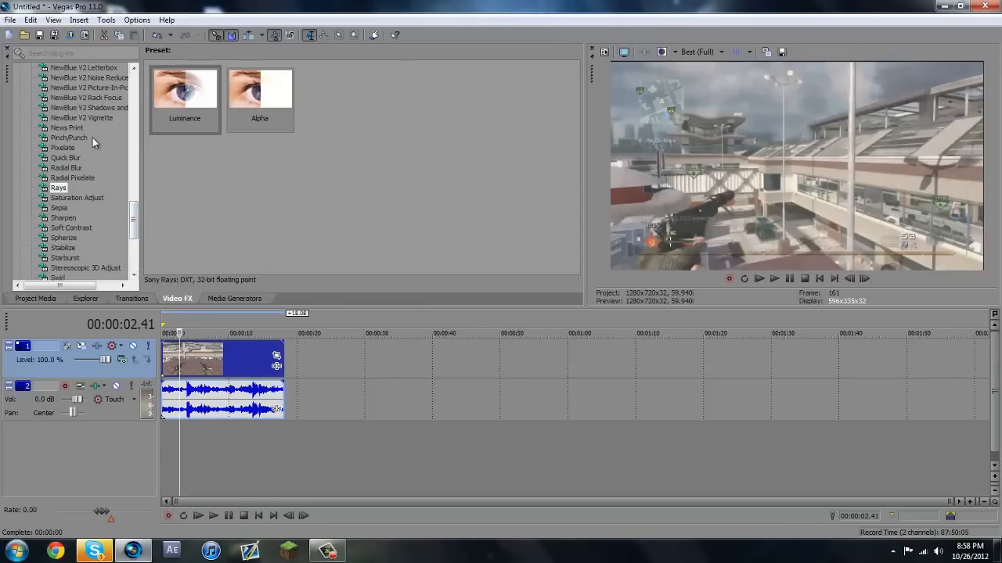
mouse_move(98, 142)
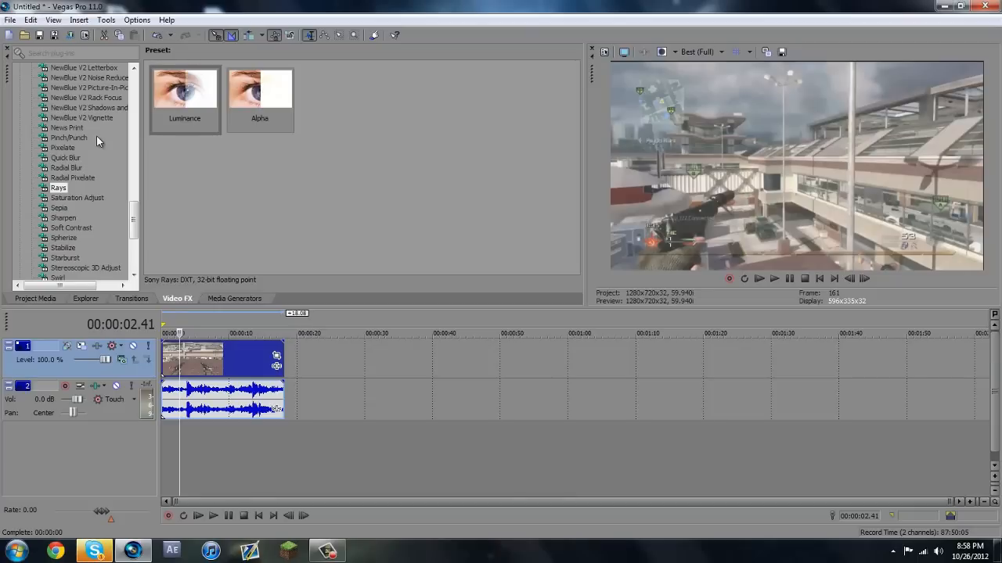
mouse_move(71, 189)
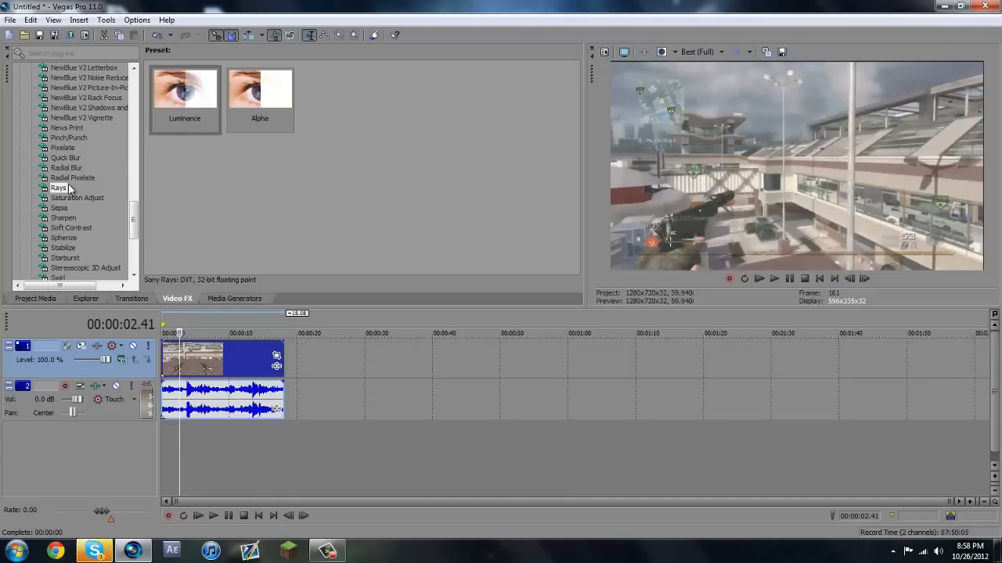
- Apply Rays to the gameplay clip and move its settings window beside the preview
left_click(185, 89)
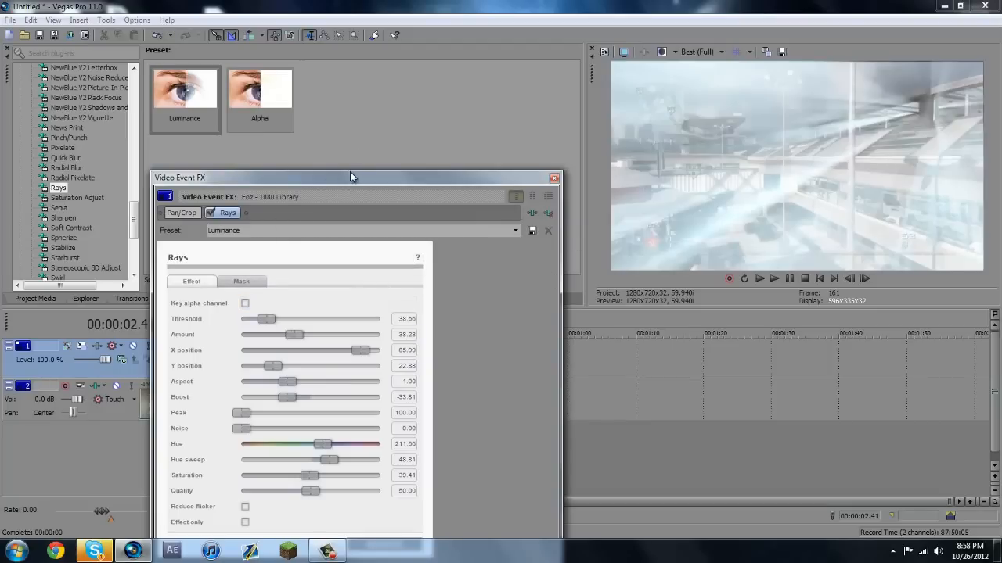
left_click_drag(351, 177, 340, 283)
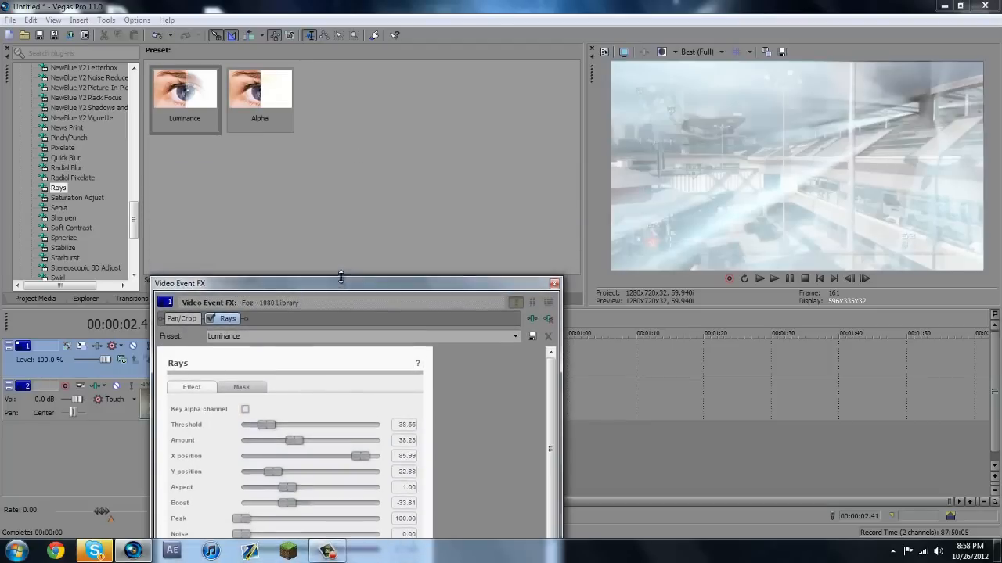
left_click_drag(340, 284, 375, 162)
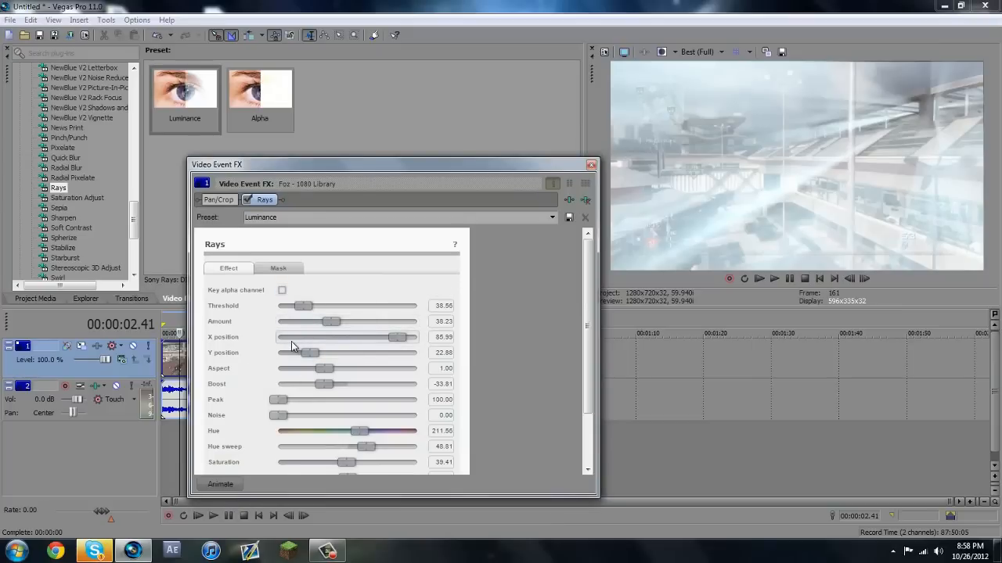
mouse_move(241, 335)
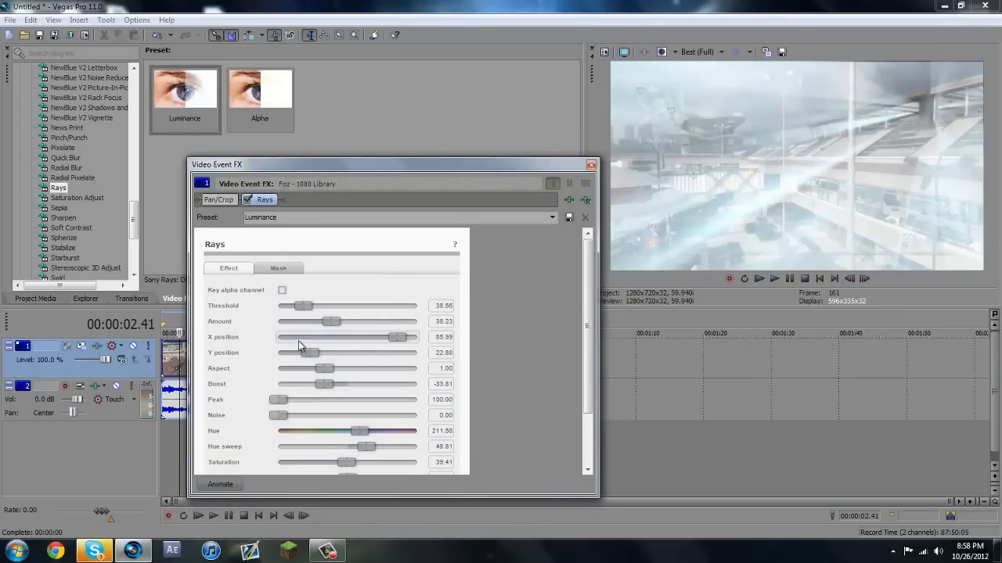
- Tune the Rays threshold to 68.76 and set preview quality to Preview (Auto)
left_click_drag(303, 306, 335, 306)
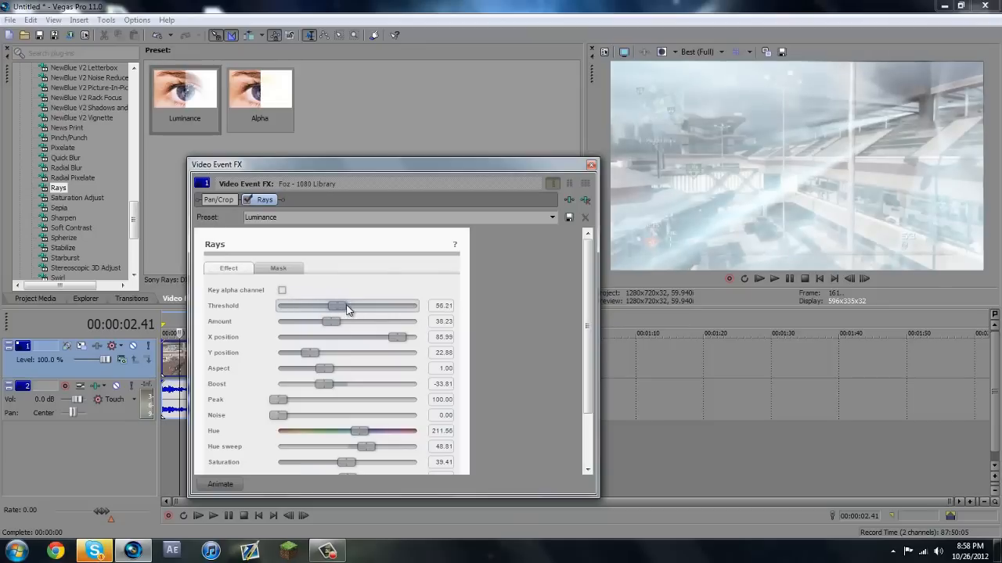
left_click_drag(336, 306, 382, 305)
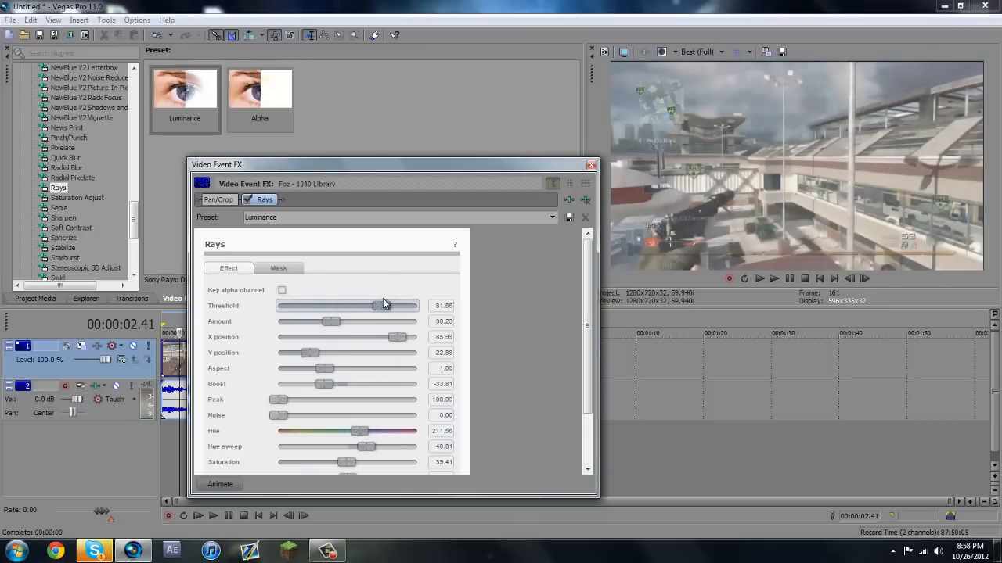
left_click_drag(382, 305, 352, 305)
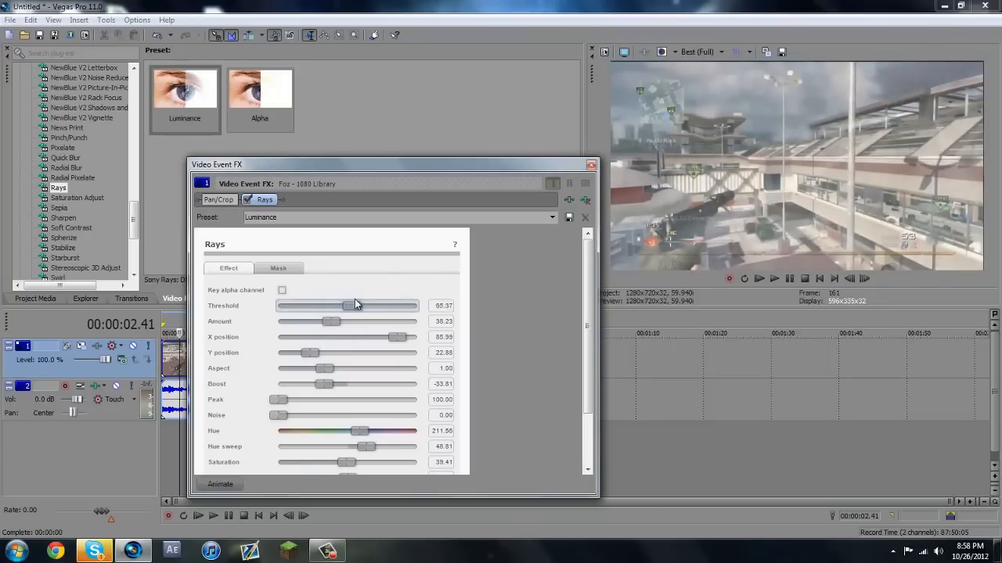
left_click_drag(354, 305, 323, 305)
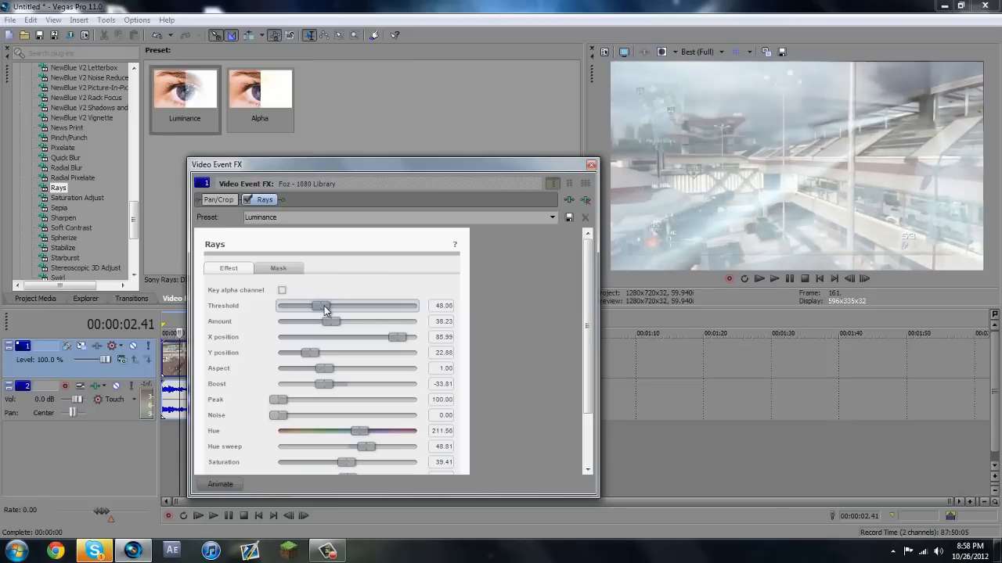
left_click_drag(324, 306, 349, 306)
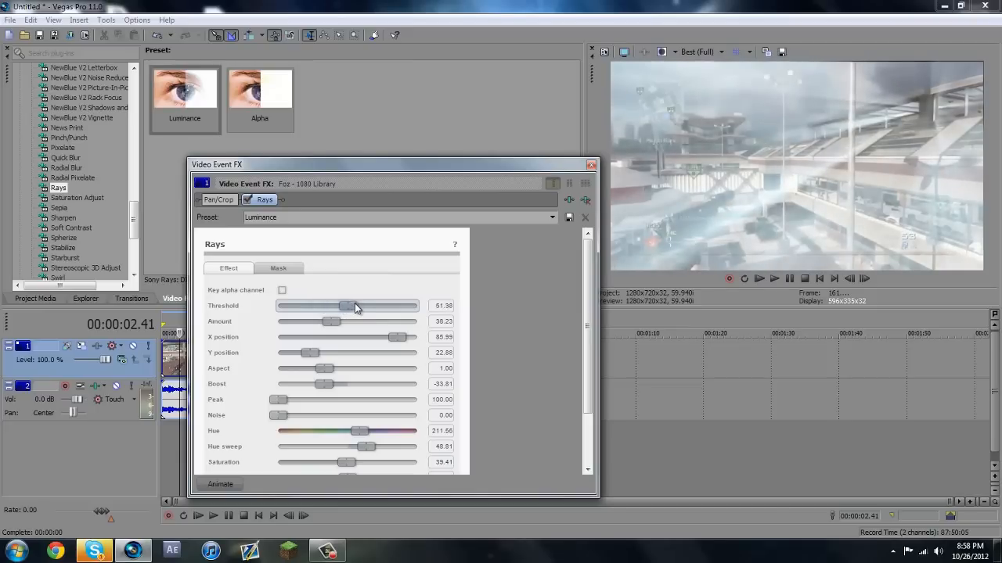
left_click_drag(349, 305, 360, 305)
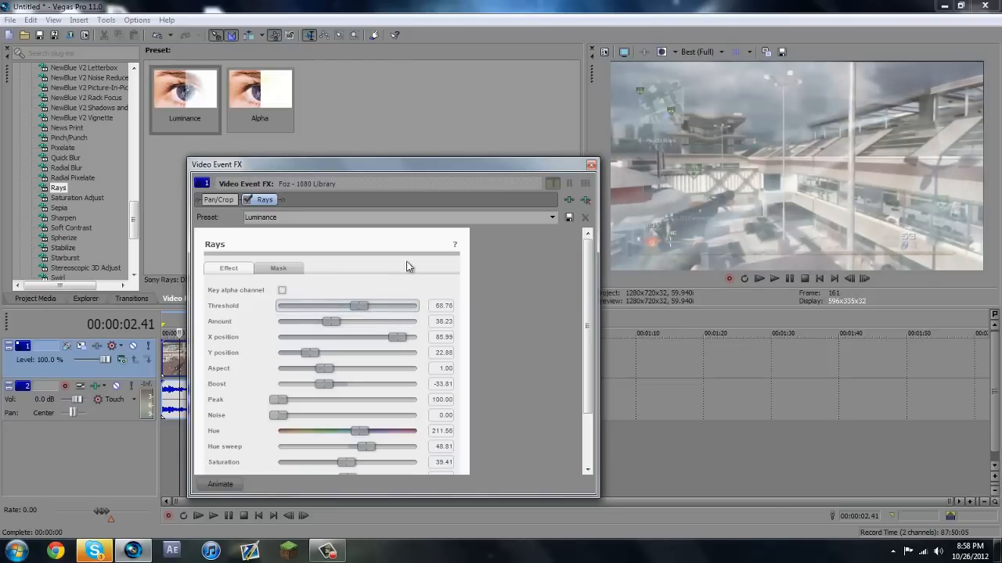
left_click(701, 52)
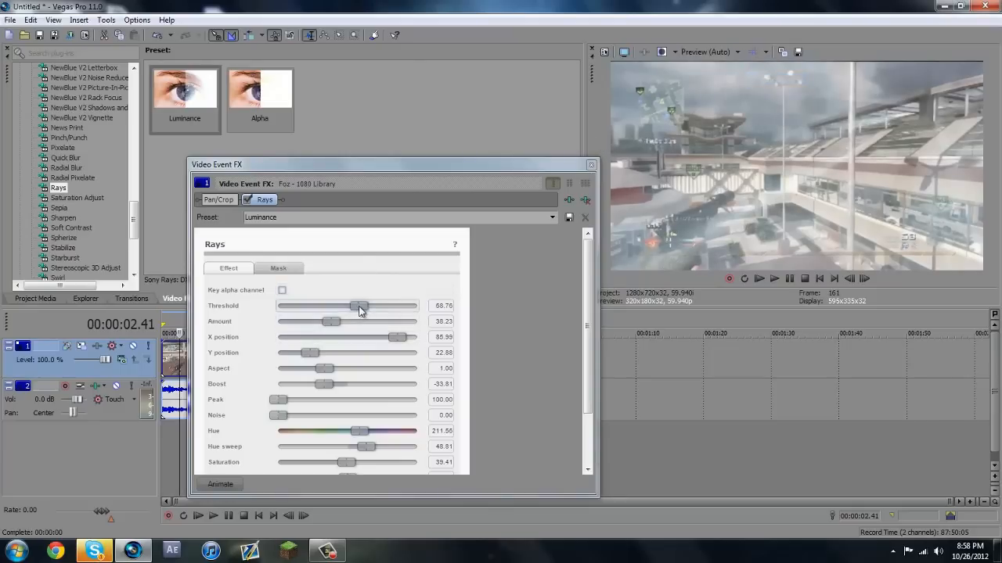
left_click_drag(360, 306, 346, 306)
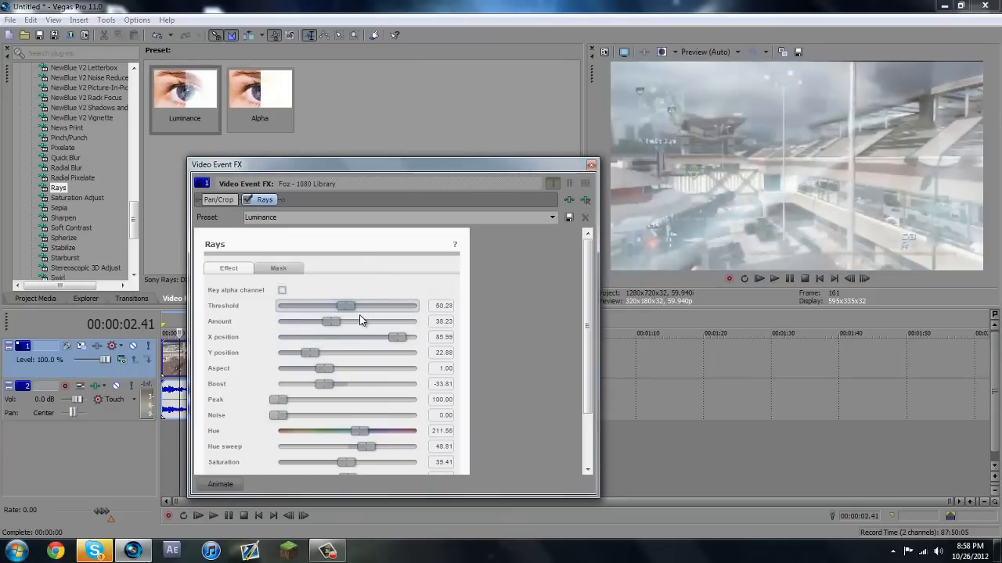
left_click_drag(345, 305, 358, 305)
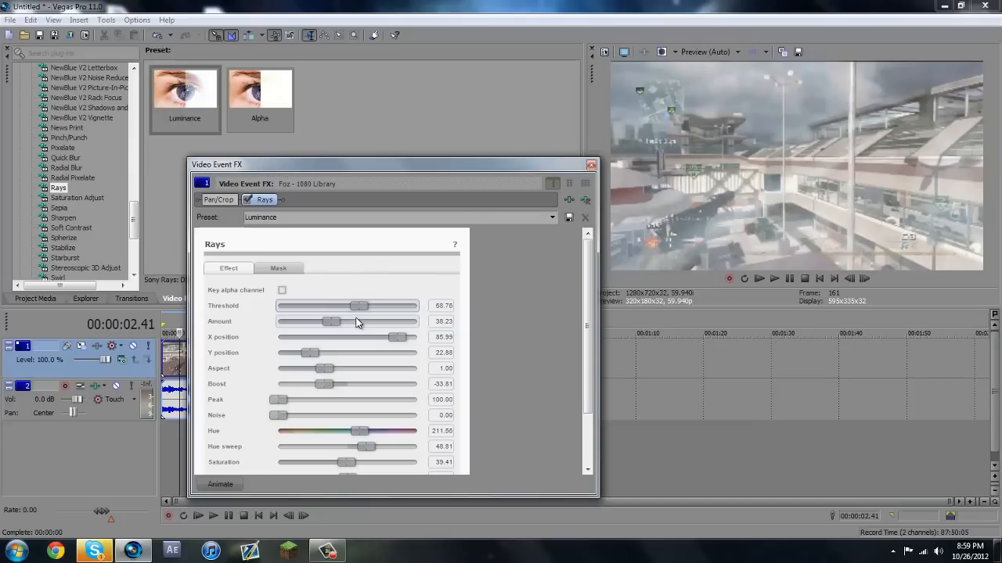
- Sweep the Rays Amount through zero and back up, settling at 40.04
left_click_drag(333, 322, 357, 322)
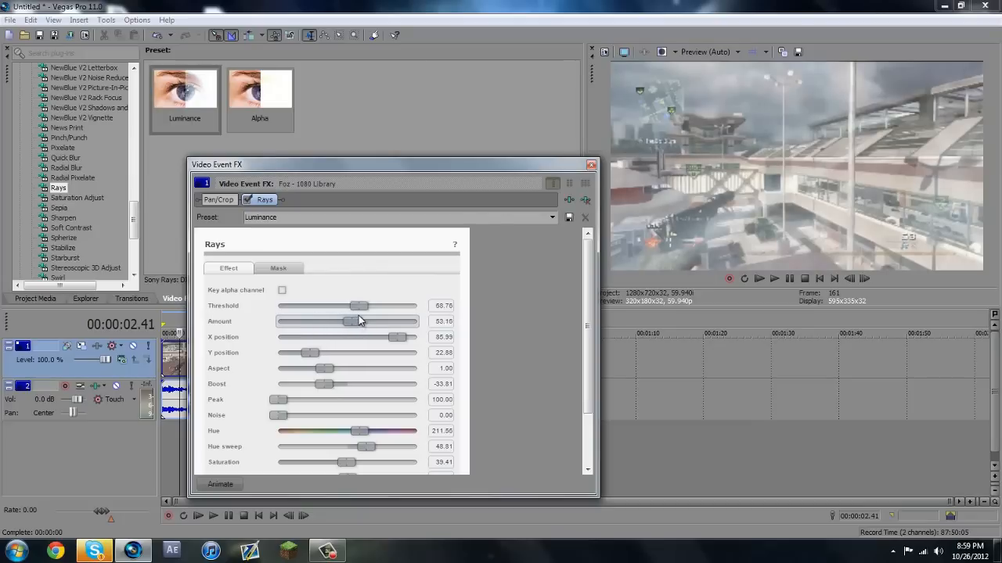
left_click_drag(349, 321, 280, 321)
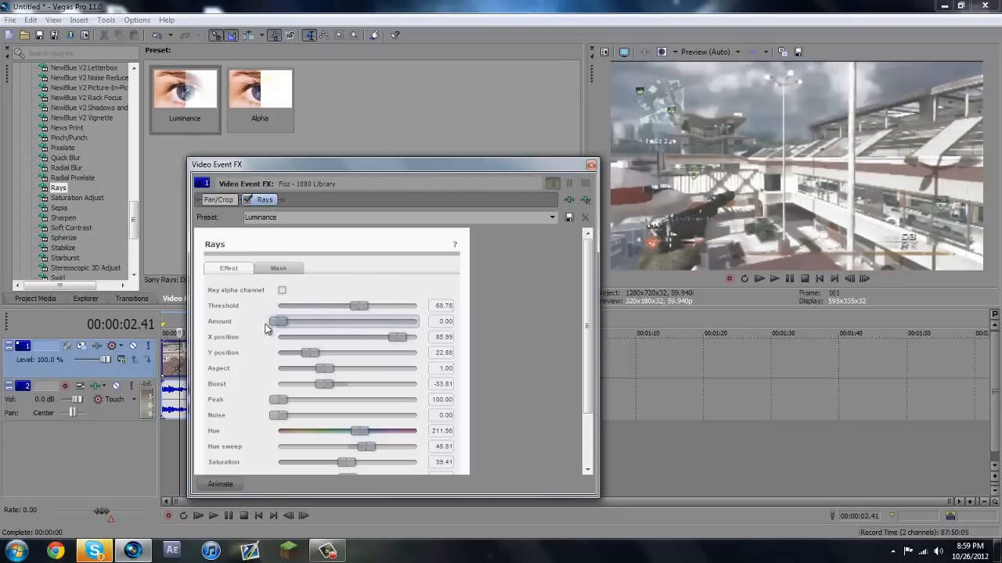
left_click_drag(279, 320, 286, 321)
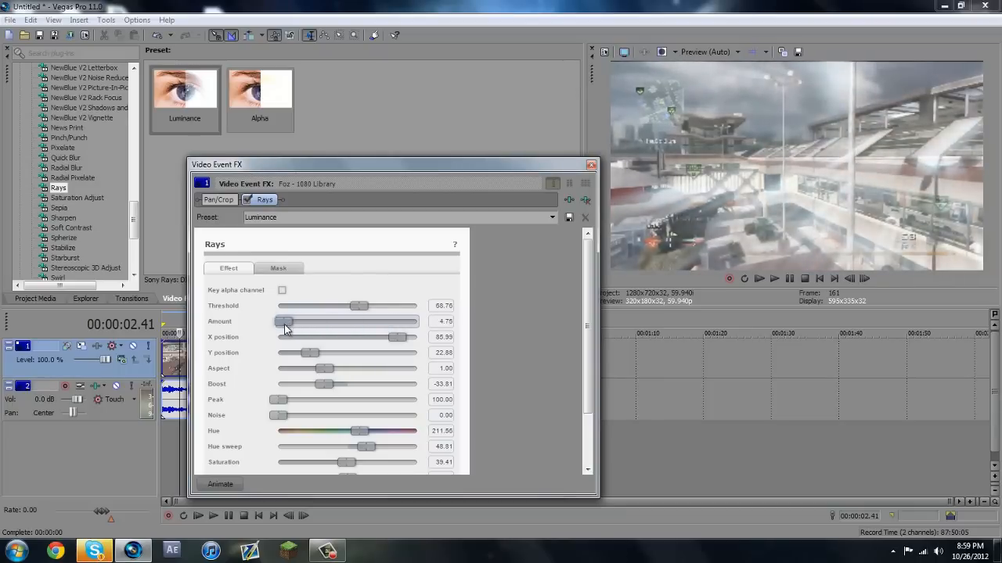
left_click_drag(288, 321, 282, 321)
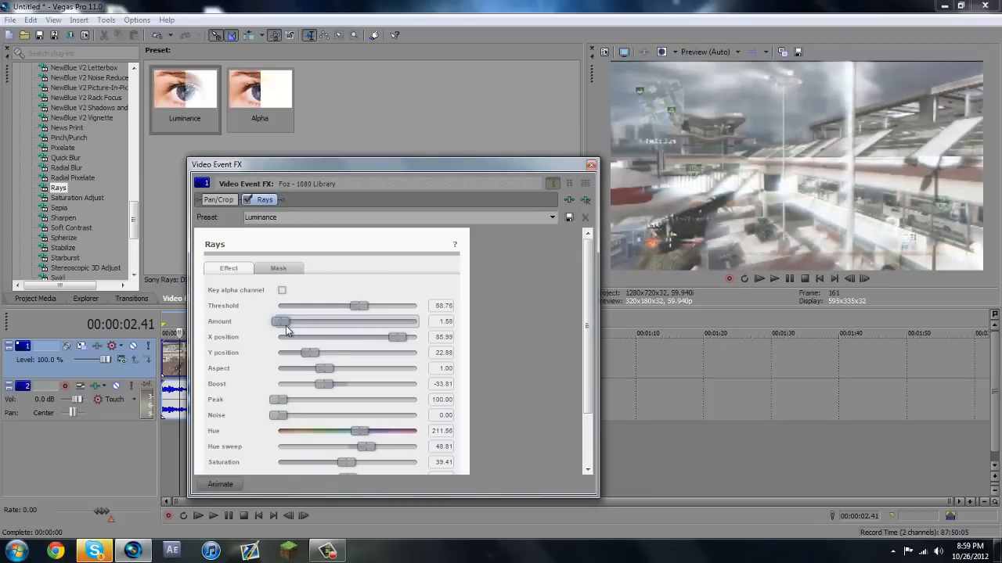
left_click_drag(281, 322, 302, 321)
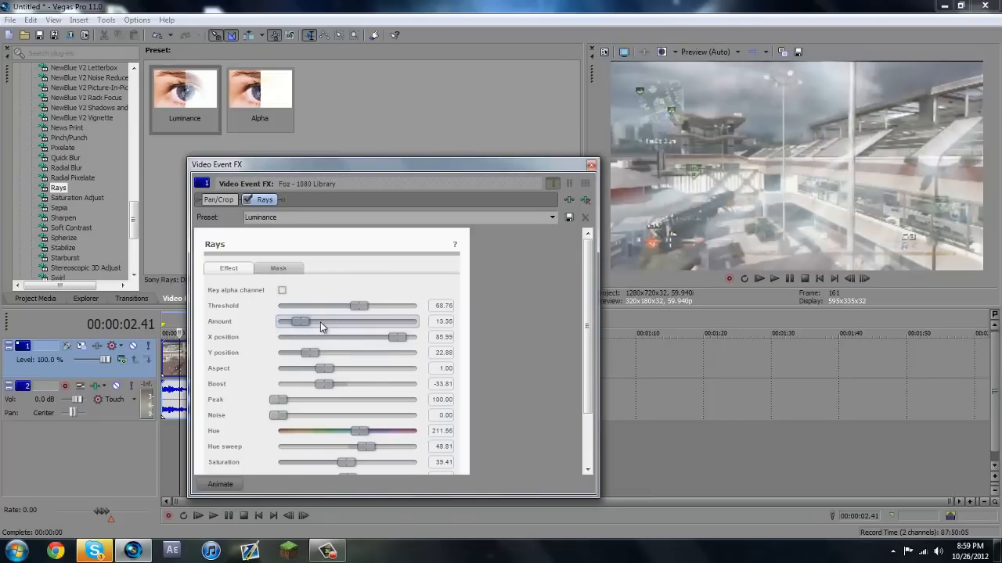
left_click_drag(301, 322, 279, 321)
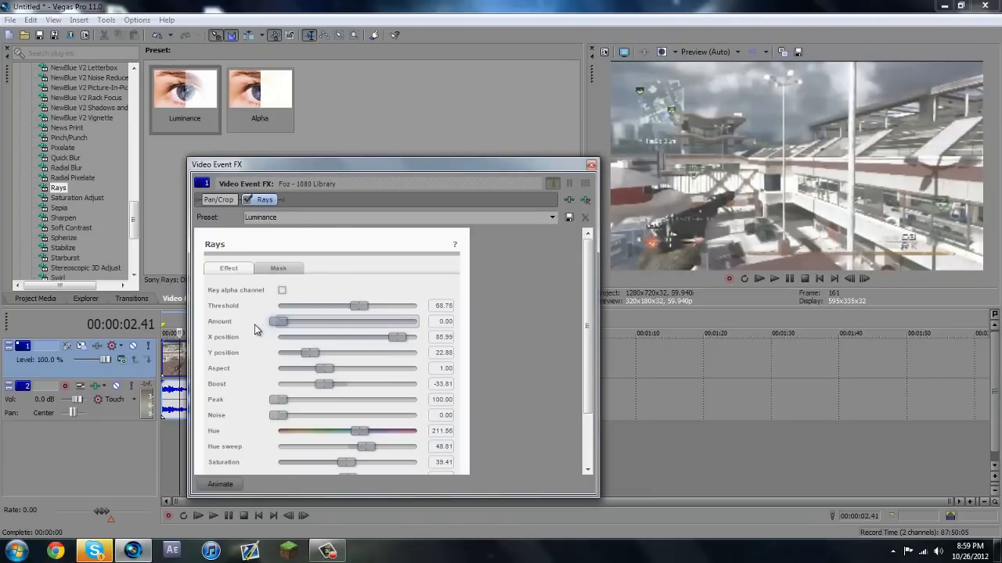
left_click_drag(280, 322, 328, 322)
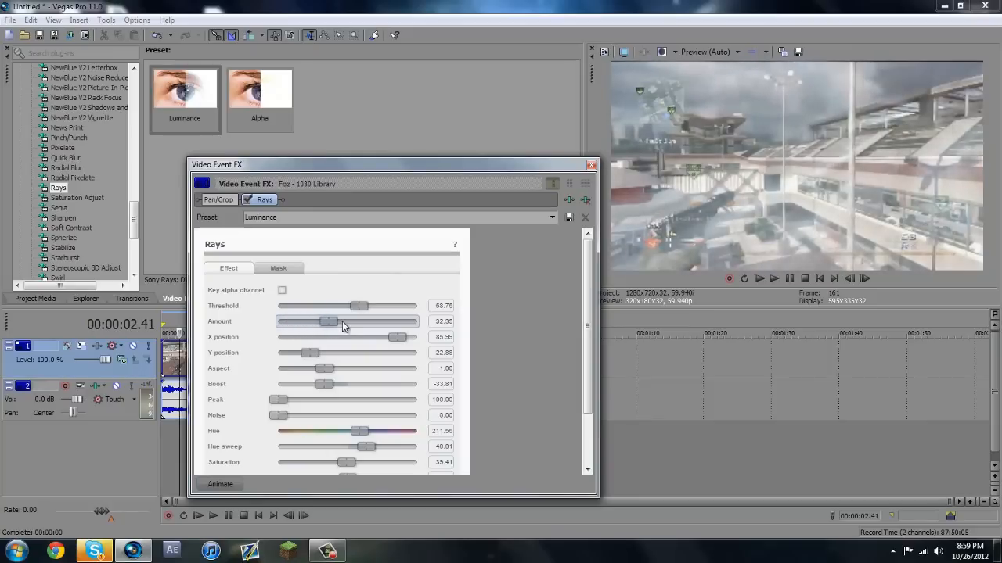
left_click_drag(329, 321, 335, 321)
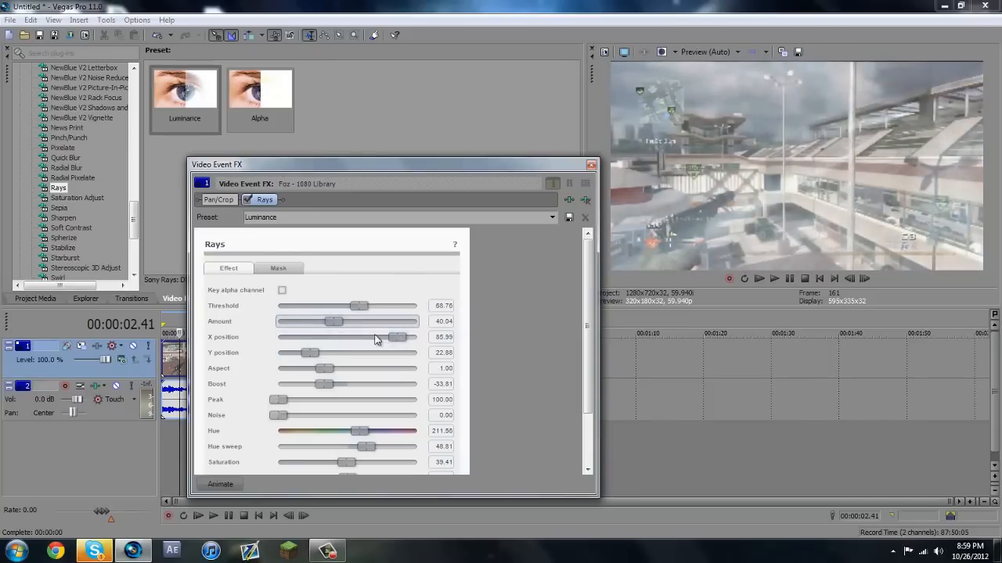
- Place the ray origin at X 46.51 and Y 0, and lower Threshold to about 53
left_click_drag(397, 337, 405, 338)
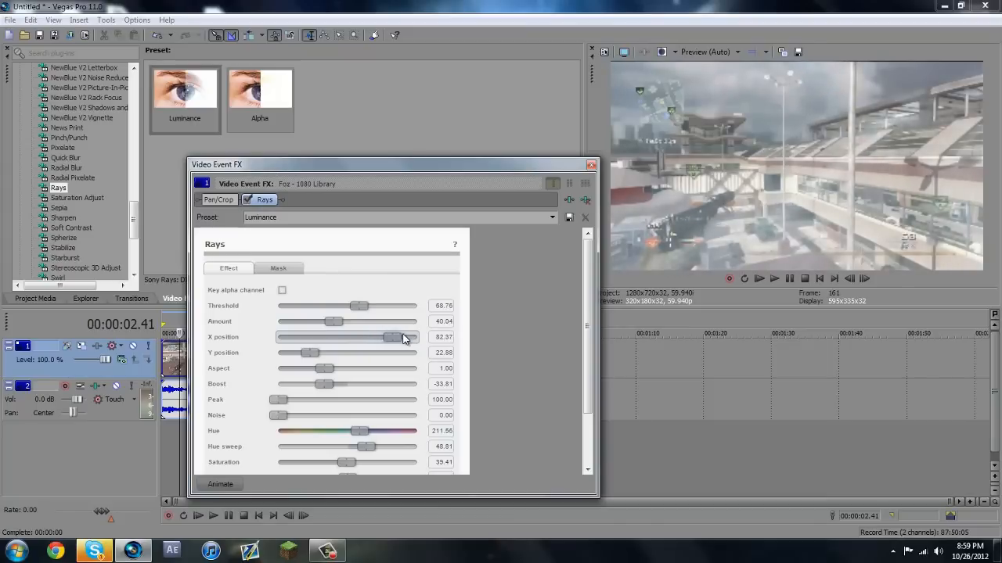
left_click_drag(391, 337, 415, 337)
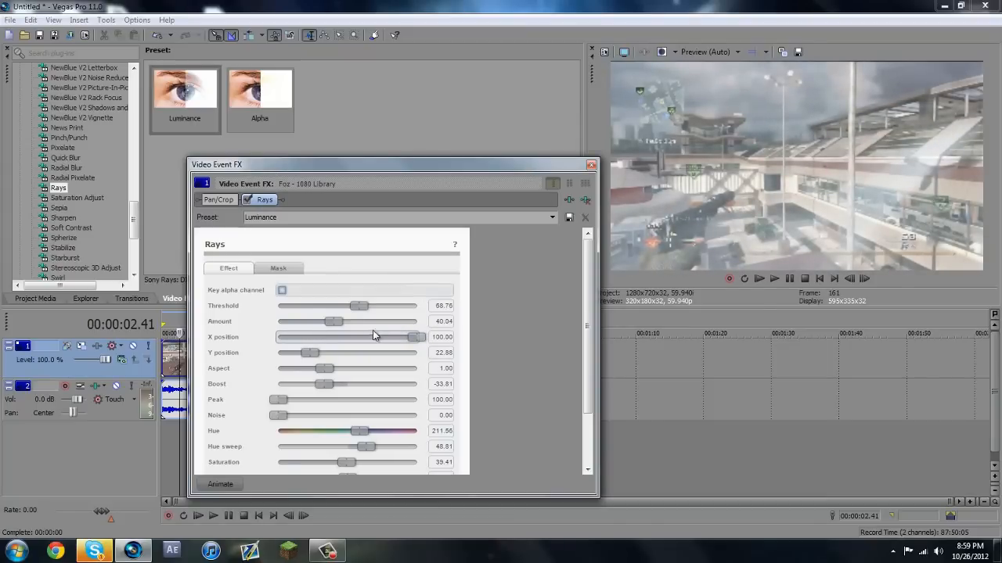
left_click_drag(415, 336, 317, 336)
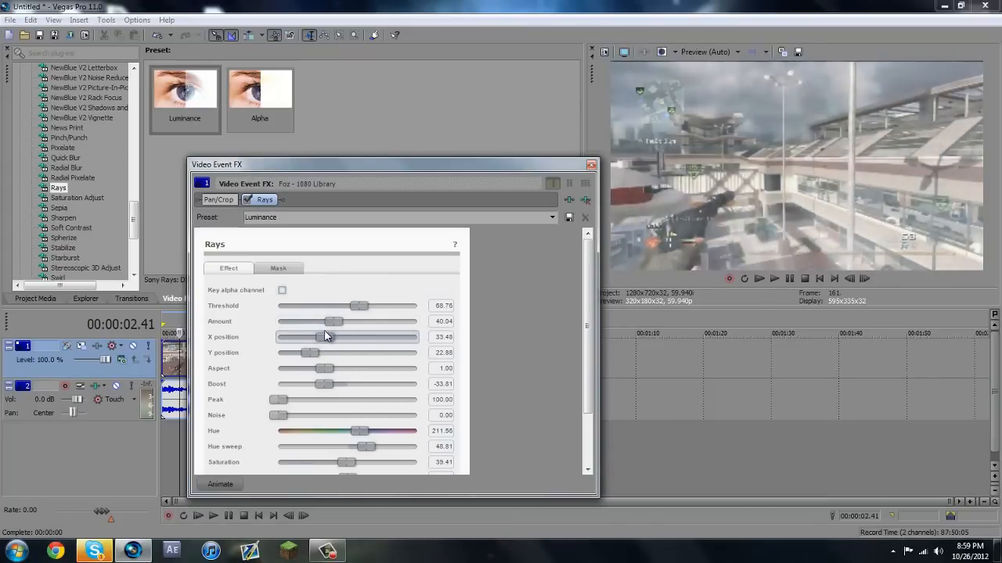
left_click_drag(316, 336, 336, 336)
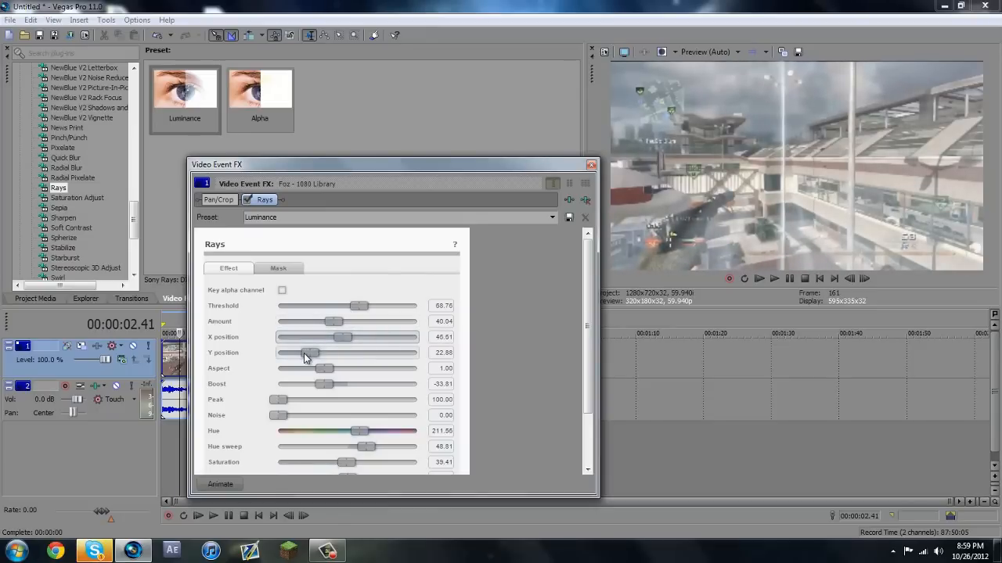
left_click_drag(311, 353, 425, 352)
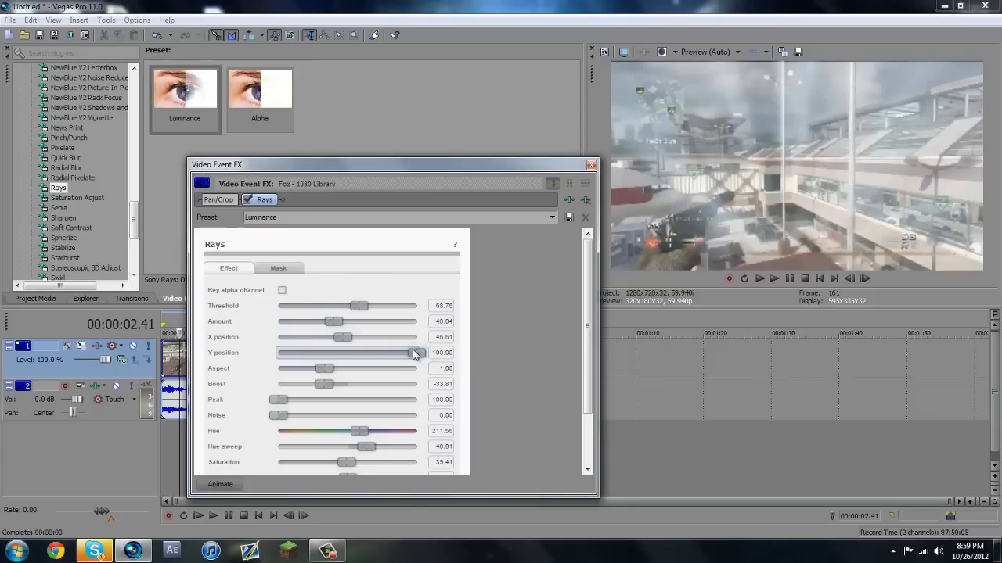
left_click_drag(415, 352, 279, 352)
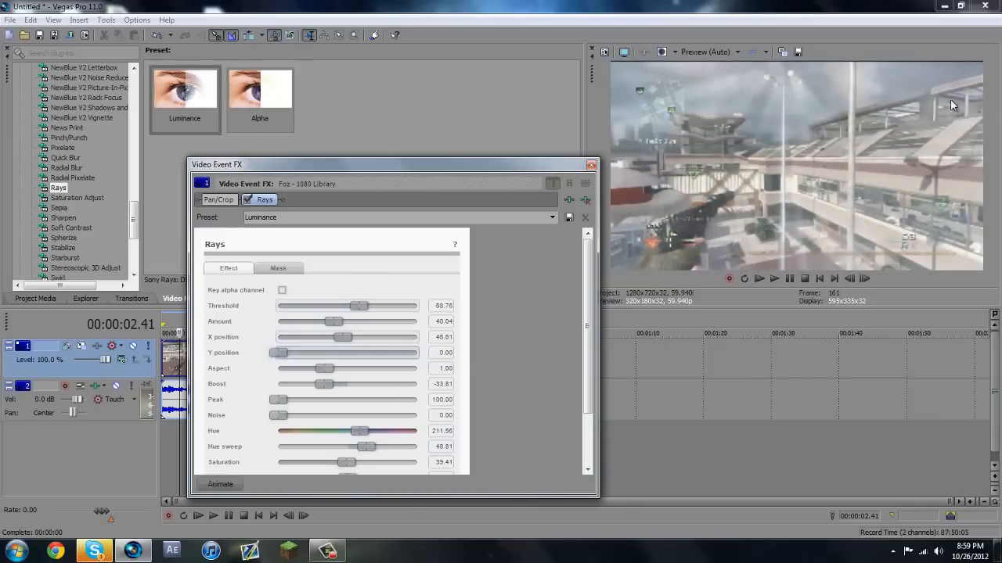
left_click_drag(354, 305, 332, 305)
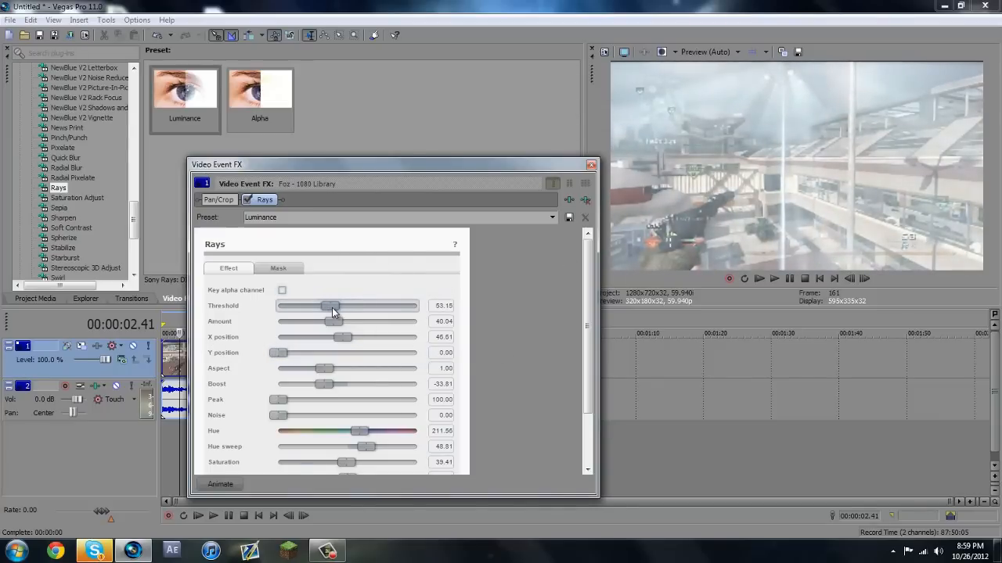
left_click_drag(331, 305, 339, 305)
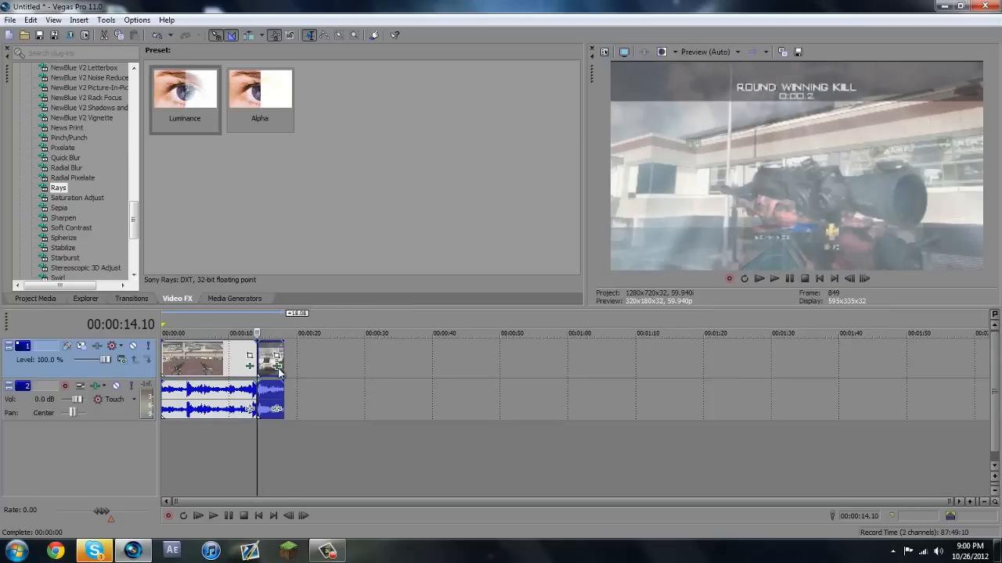
- Confirm the last clip's event properties with resampling disabled
right_click(270, 360)
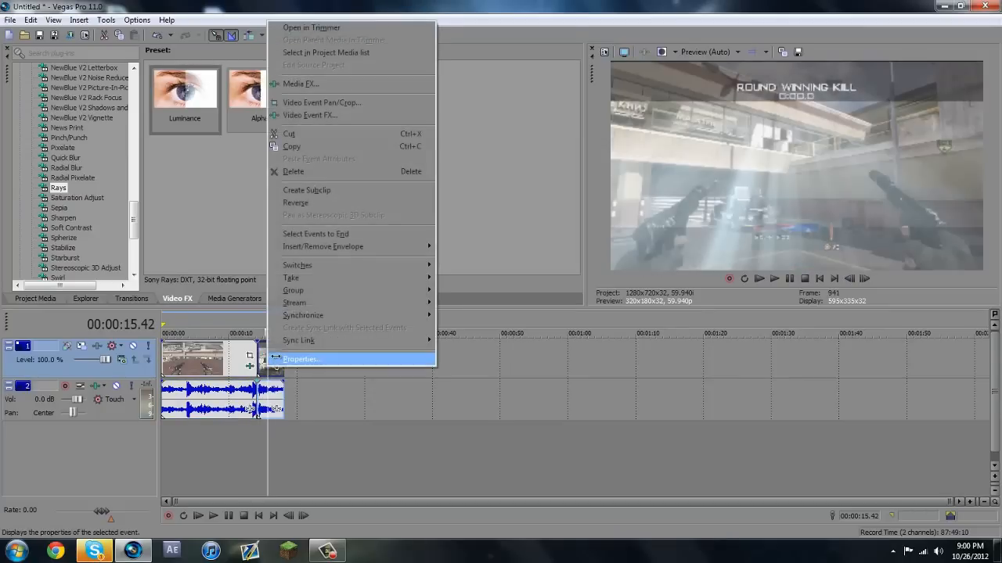
left_click(302, 359)
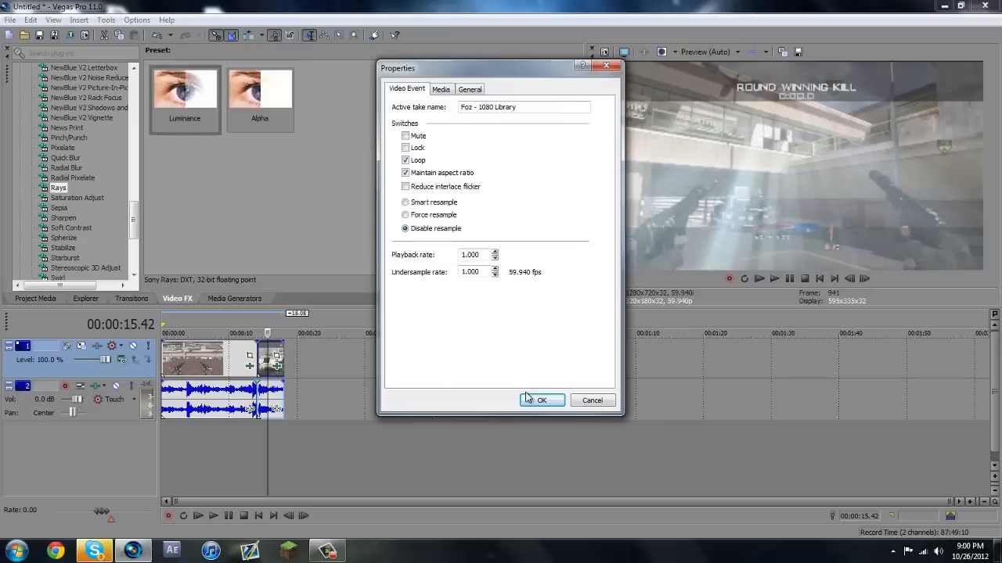
left_click(542, 400)
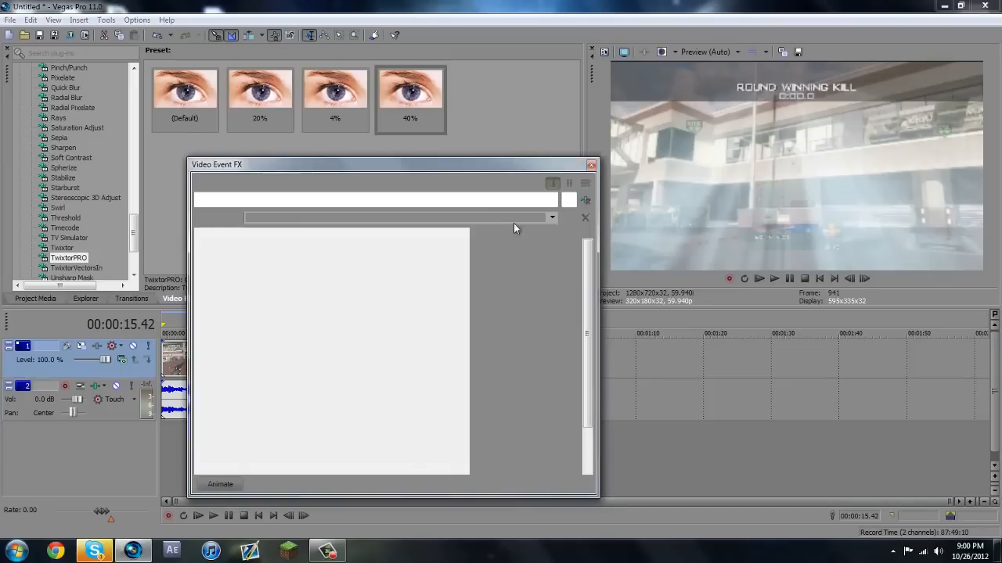
- Add TwixtorPRO with its 40% preset (Speed 40) to the clip's effect chain
left_click(591, 165)
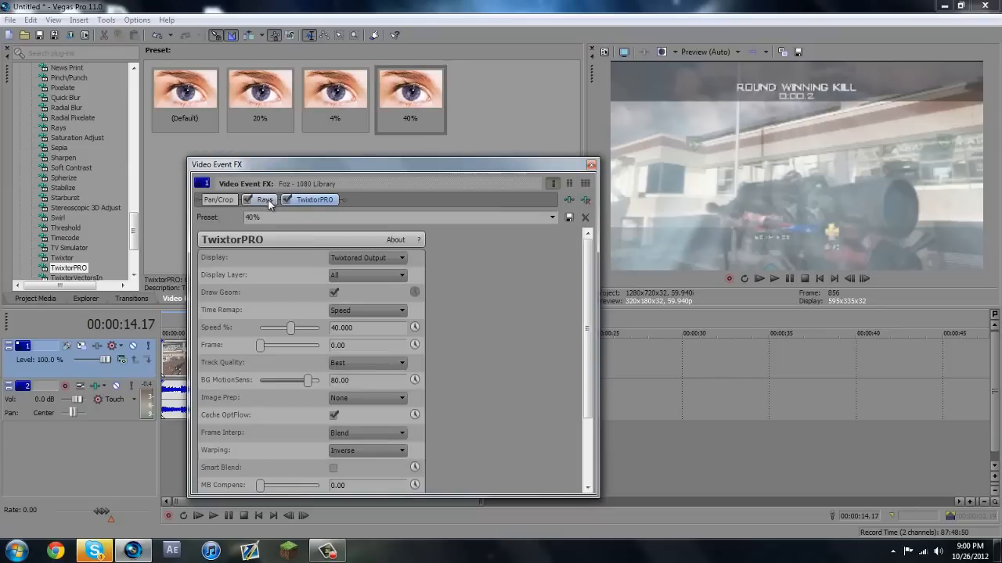
- Shift the Rays hue to a warm 47.03 and set preview quality to Best (Full)
left_click(265, 200)
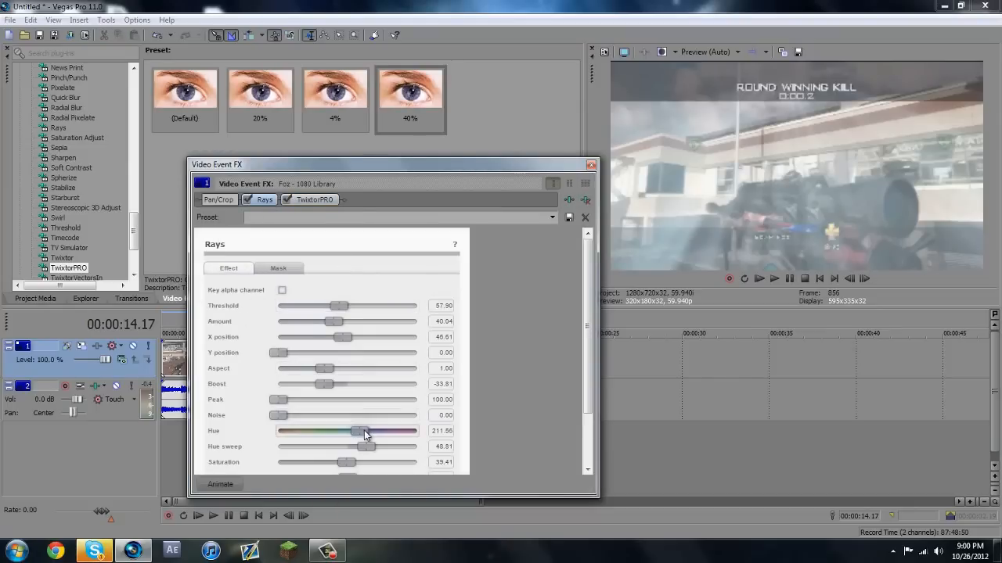
left_click_drag(360, 431, 313, 432)
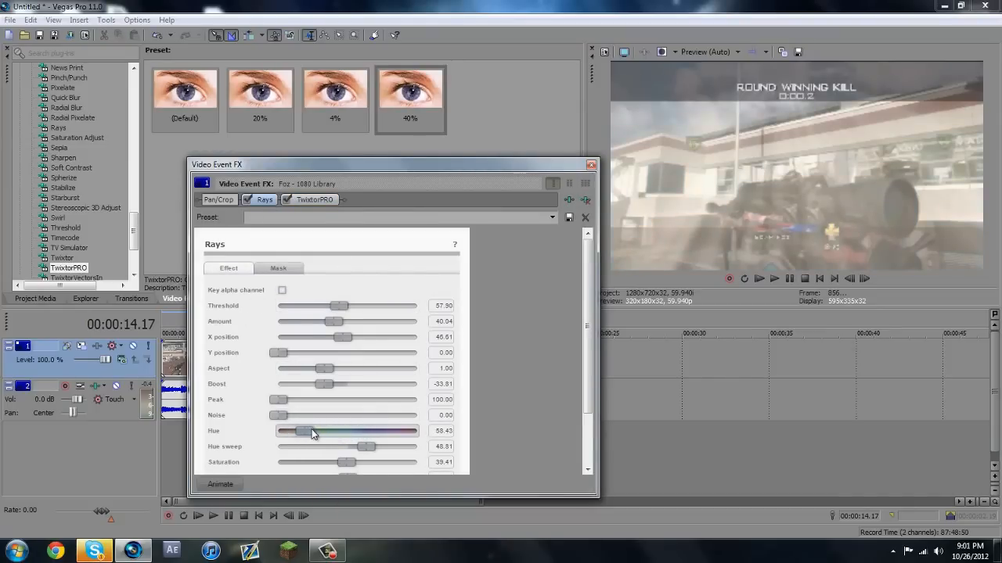
left_click_drag(313, 431, 300, 431)
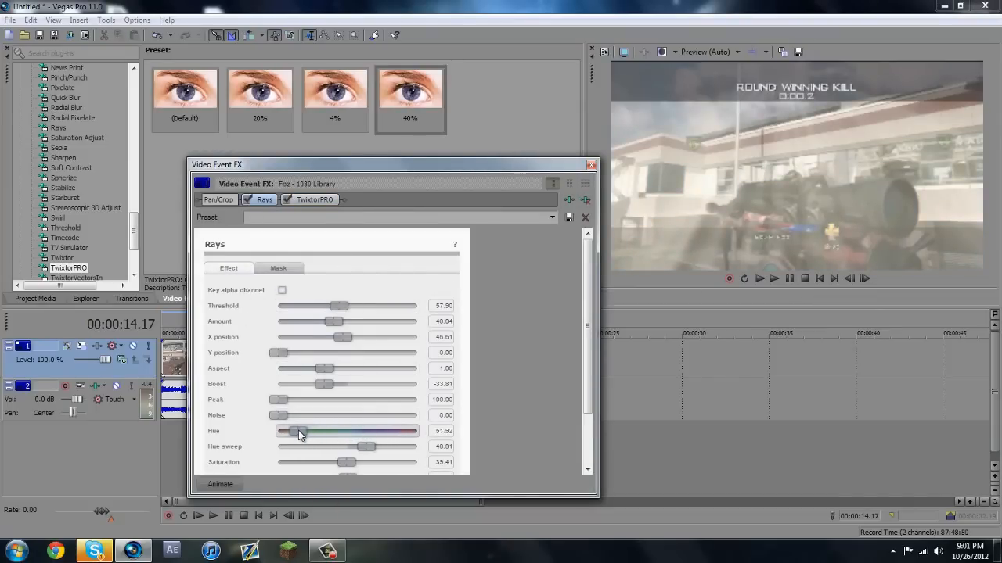
left_click_drag(301, 431, 289, 431)
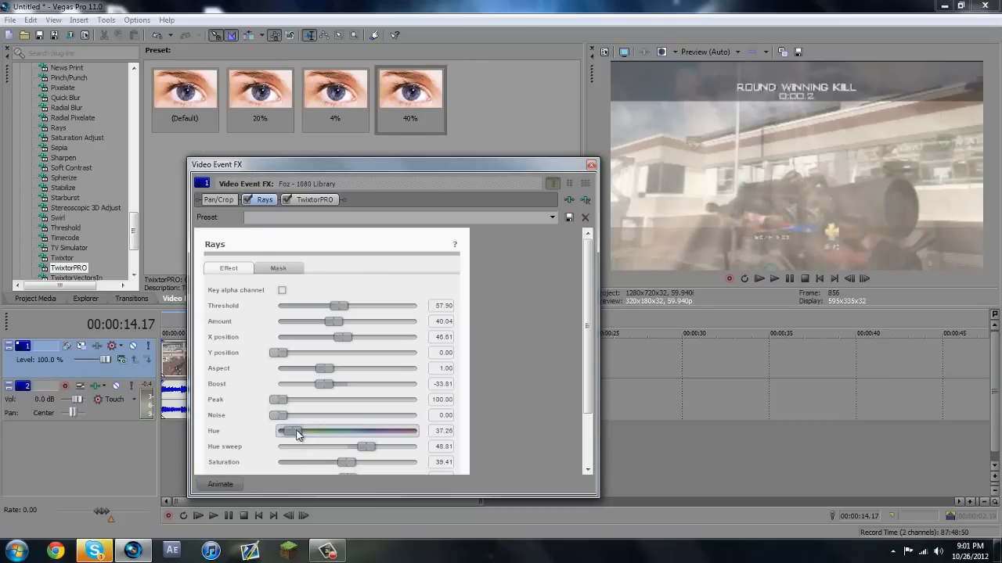
left_click(705, 51)
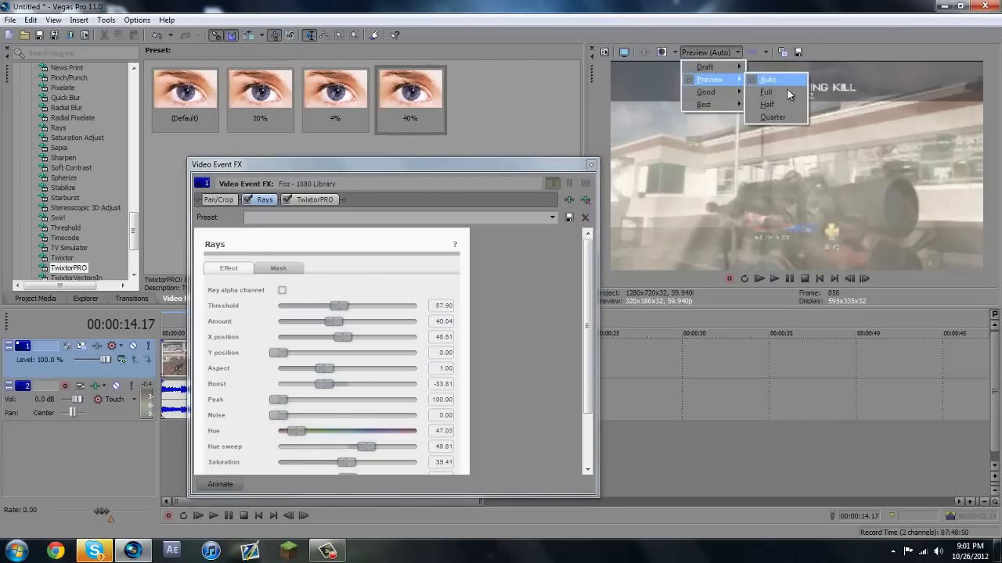
left_click(767, 104)
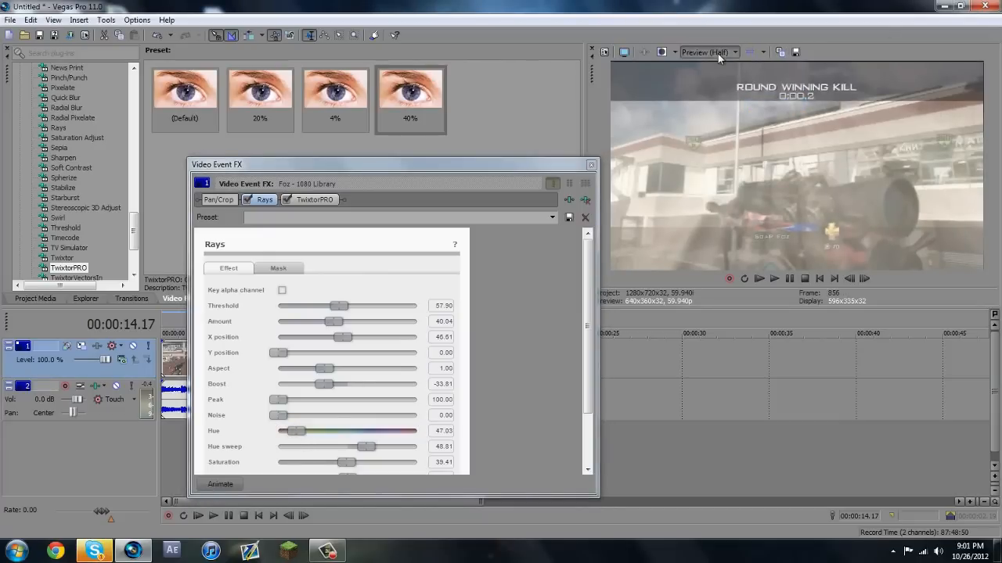
left_click(708, 51)
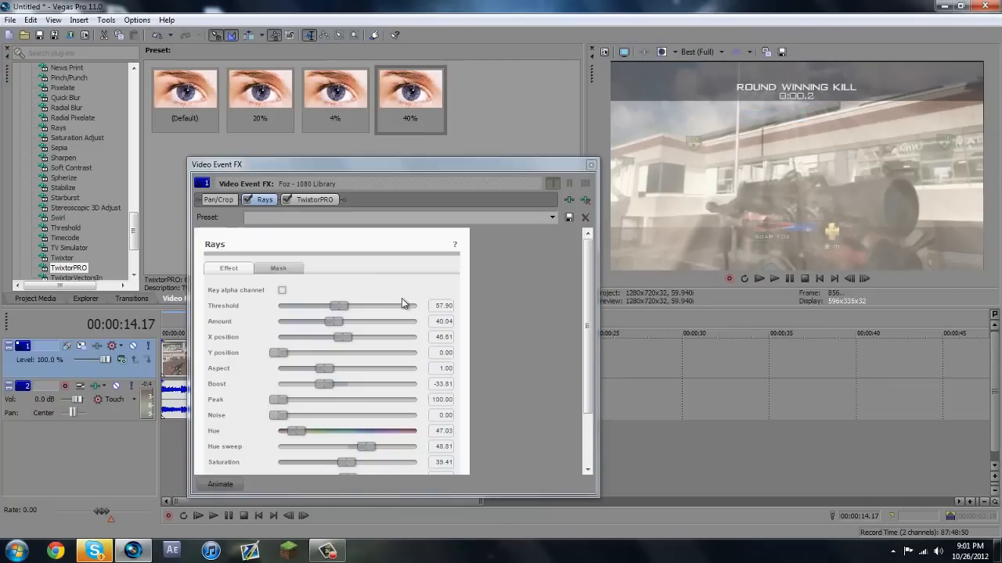
- Remove TwixtorPRO from the clip's effect chain
left_click(287, 199)
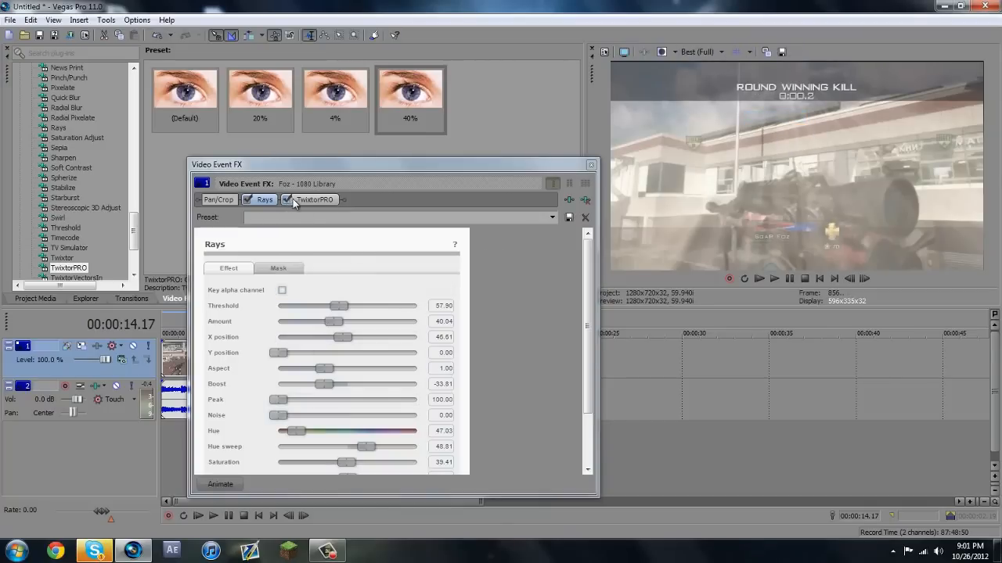
left_click(309, 199)
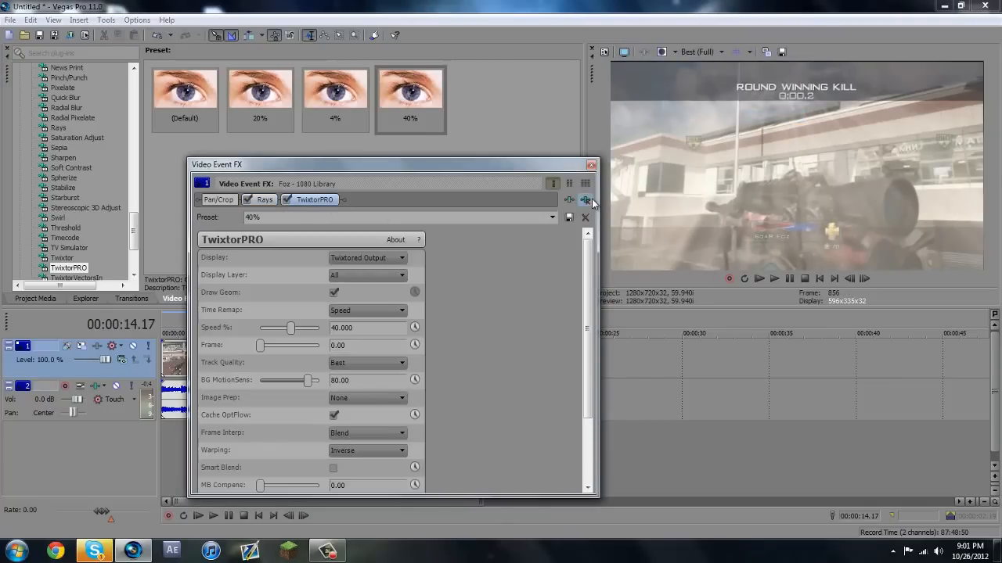
left_click(264, 200)
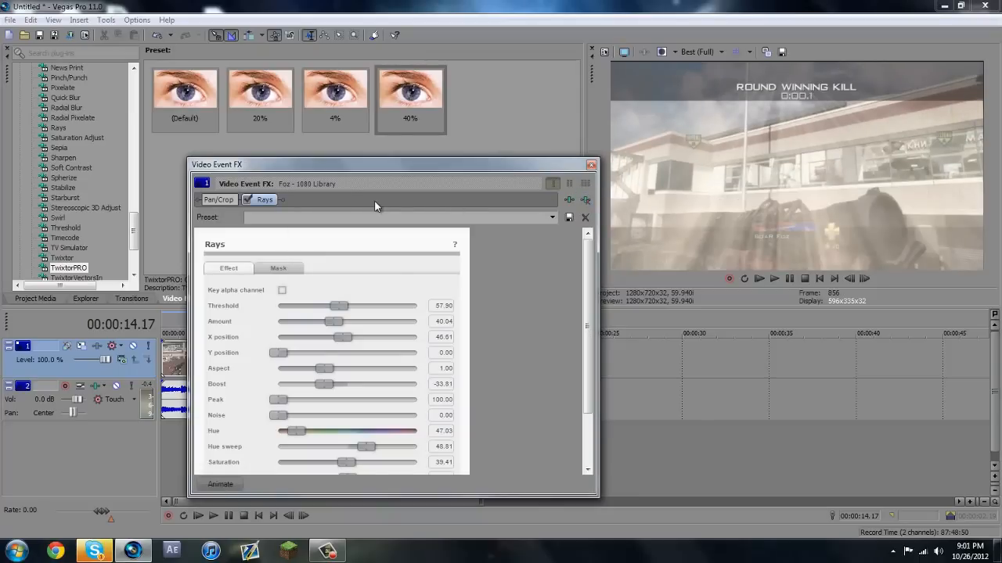
- Set the Rays hue to 25.86 and the threshold to 51.12
left_click_drag(294, 431, 312, 431)
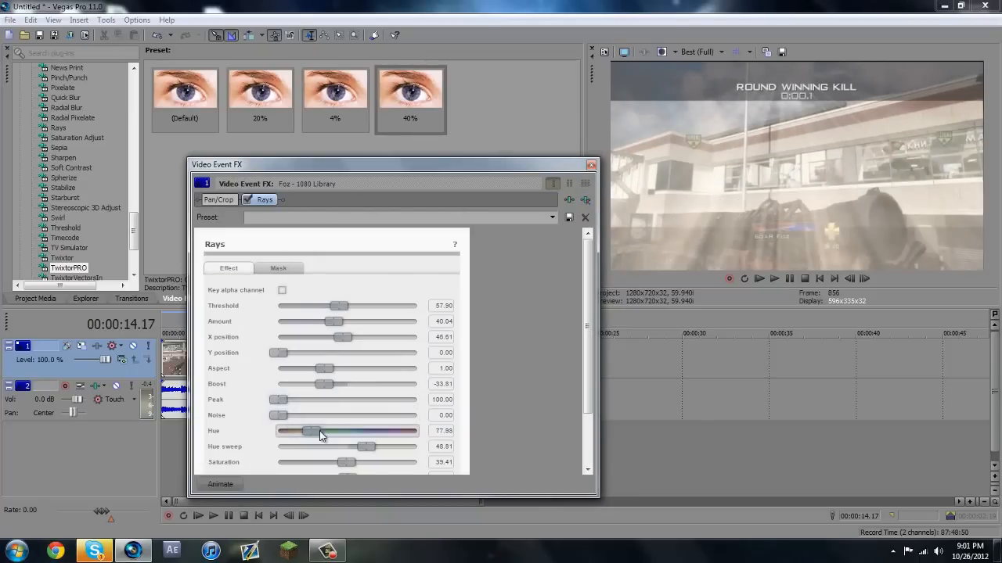
left_click_drag(319, 431, 304, 431)
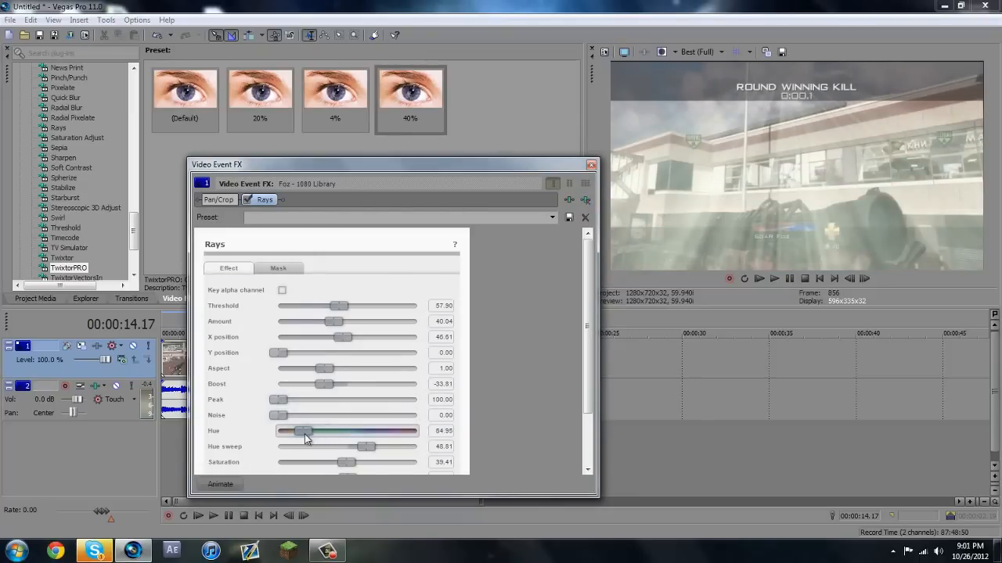
left_click_drag(303, 431, 291, 431)
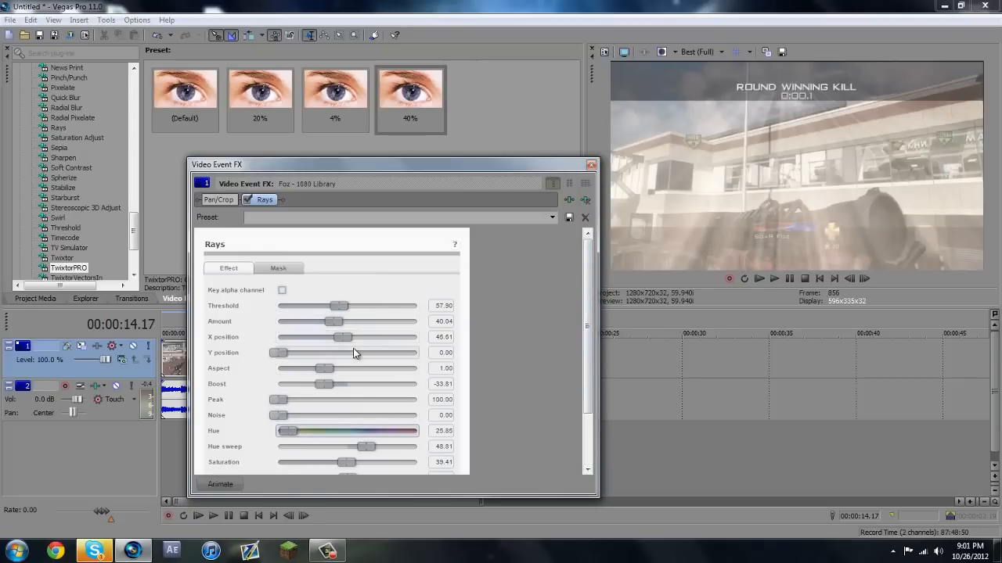
scroll("down", 3)
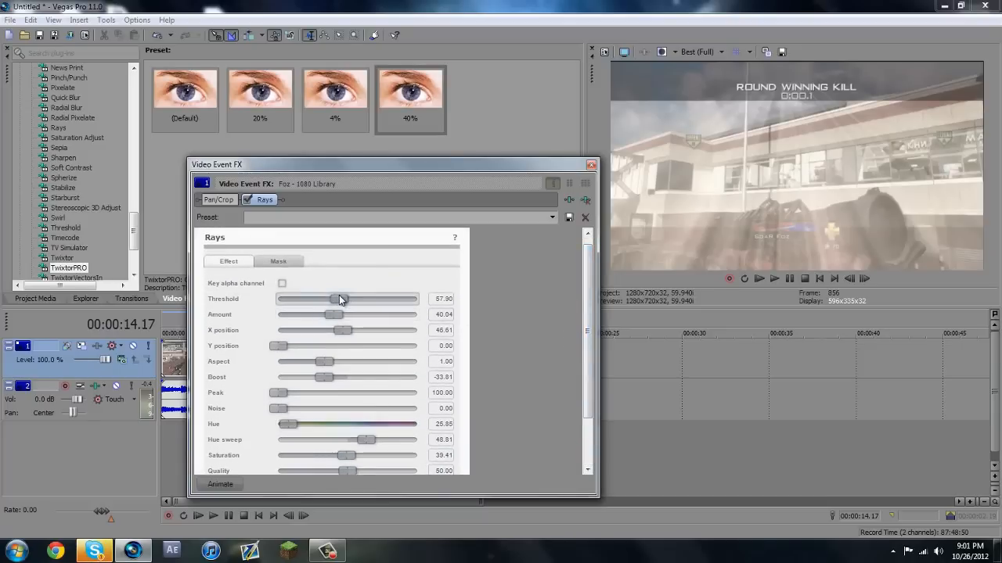
left_click_drag(338, 299, 381, 299)
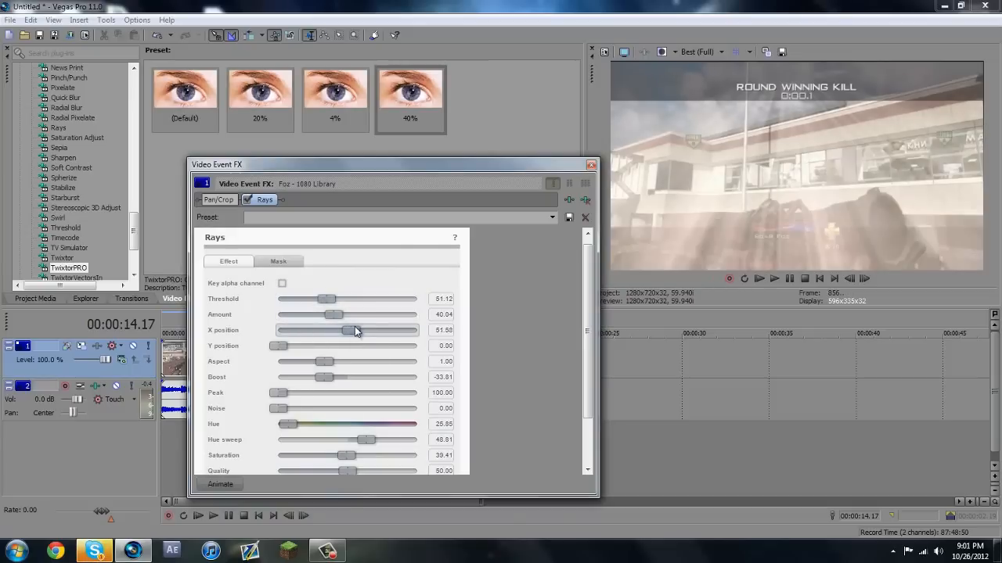
- Move the rays' X position to 41.18 and show the Mask options, with masking disabled
left_click_drag(352, 330, 399, 330)
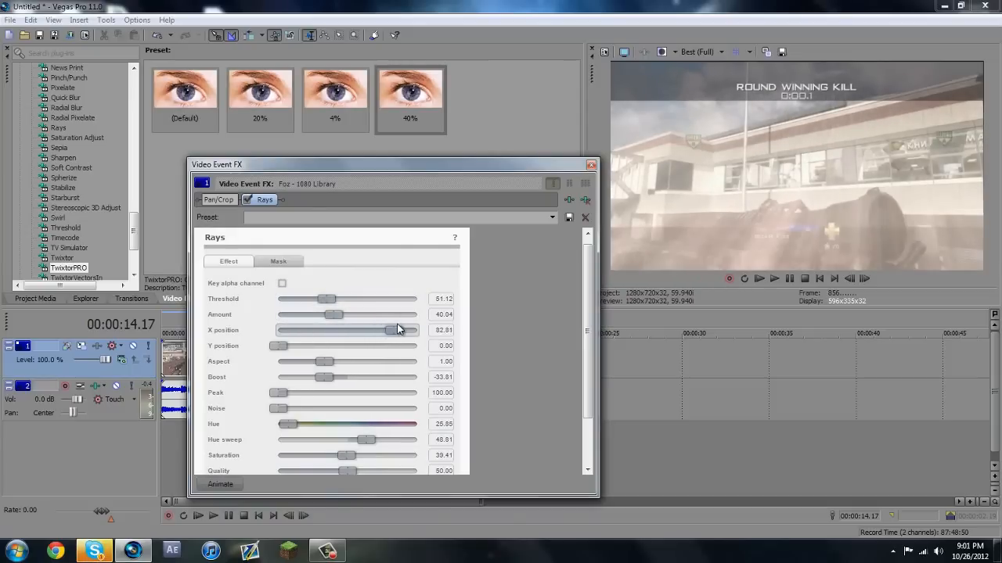
left_click_drag(401, 329, 375, 330)
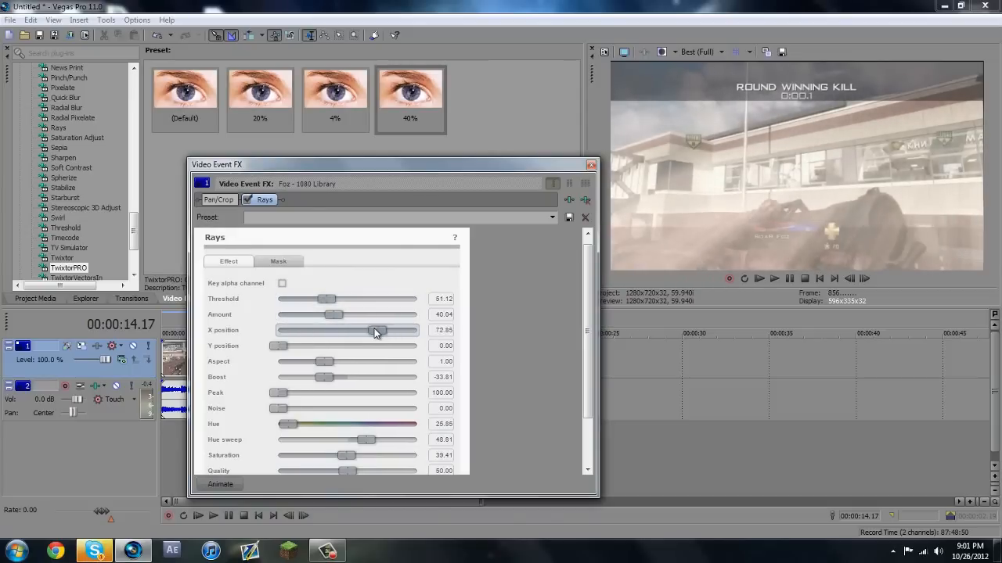
left_click_drag(375, 329, 328, 329)
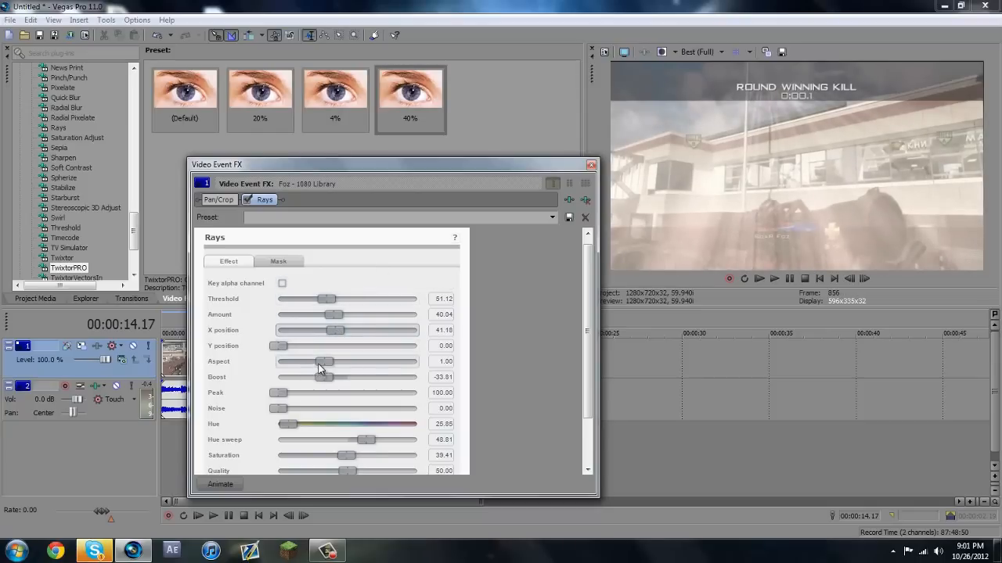
mouse_move(298, 392)
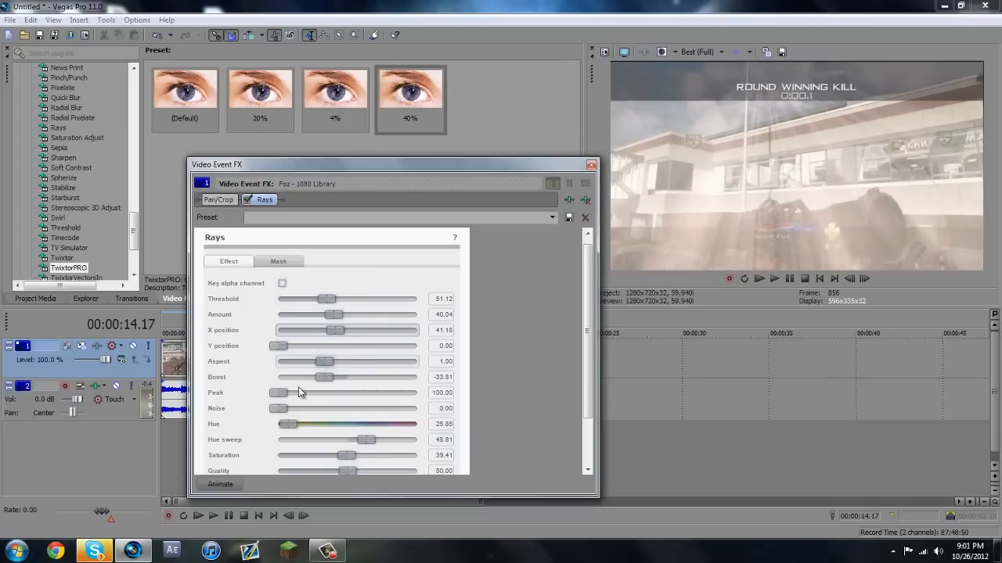
left_click(279, 261)
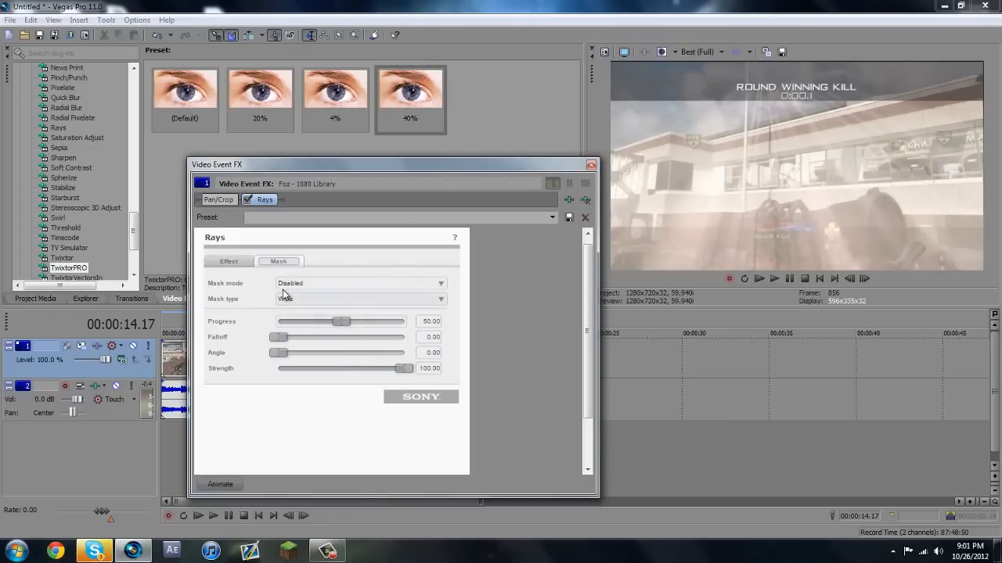
- Return to the Effect tab and test Rays threshold values, pushing it up to 87.77
left_click(229, 261)
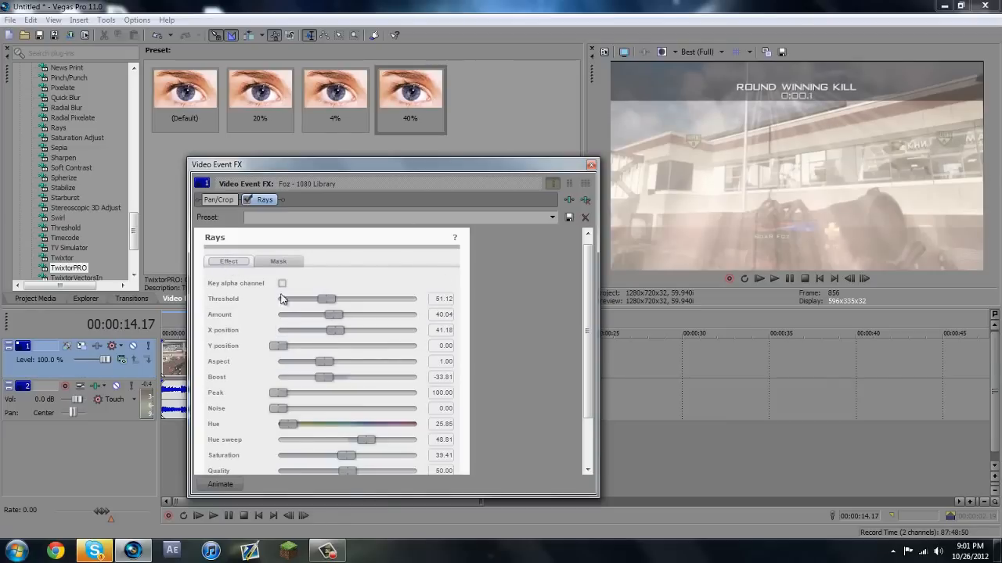
mouse_move(383, 259)
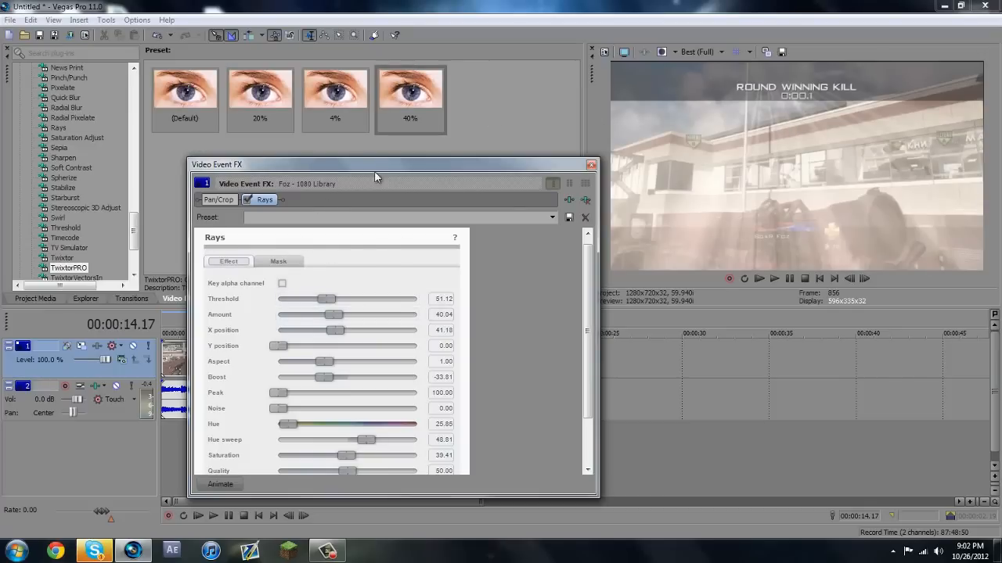
left_click_drag(327, 299, 340, 299)
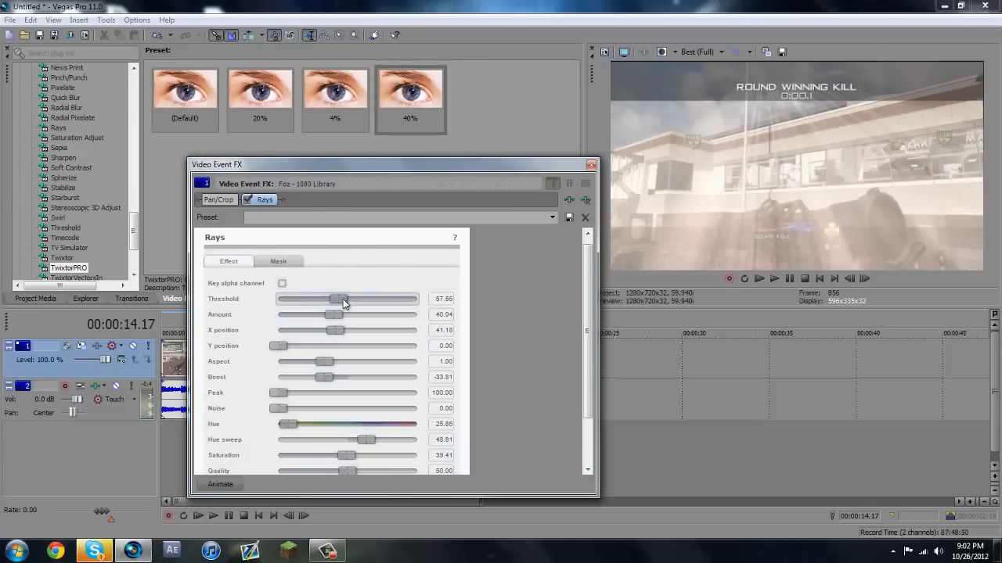
left_click_drag(340, 299, 413, 299)
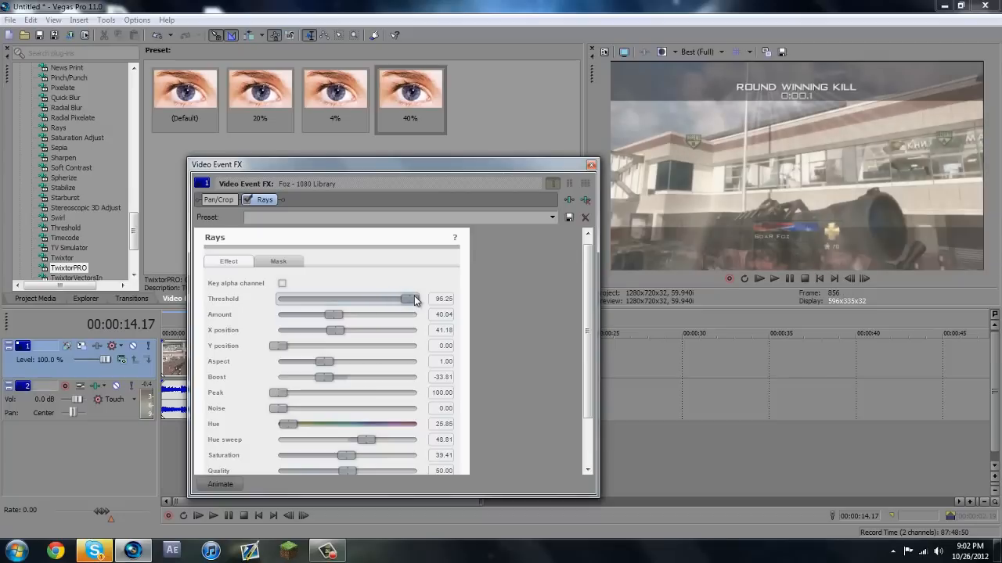
left_click_drag(411, 299, 330, 299)
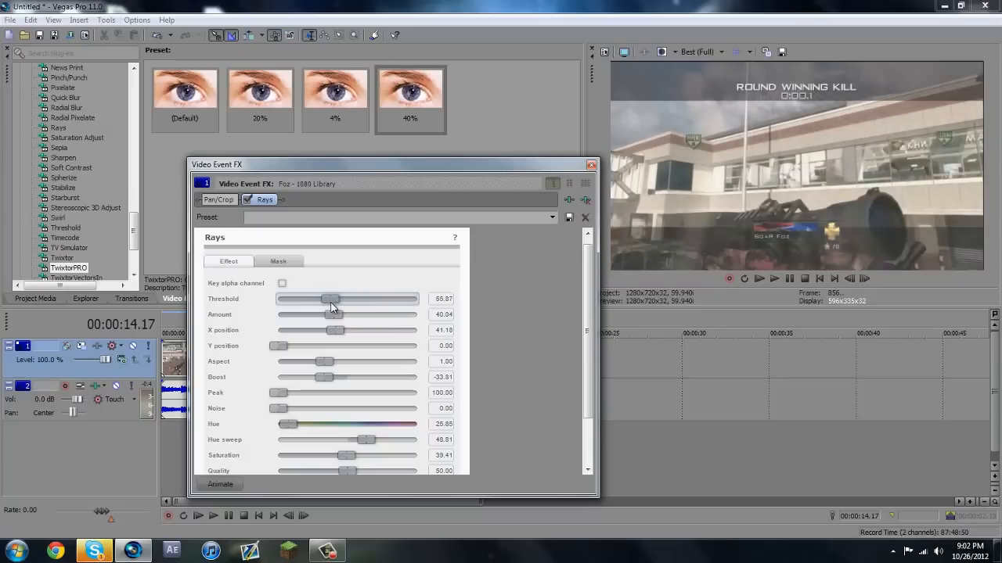
left_click_drag(329, 299, 388, 299)
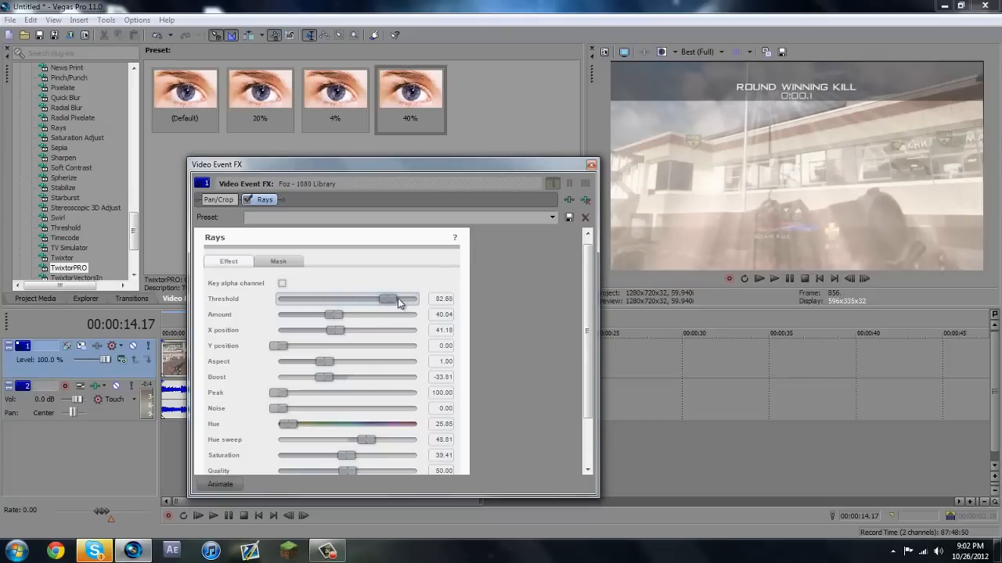
left_click_drag(388, 299, 399, 299)
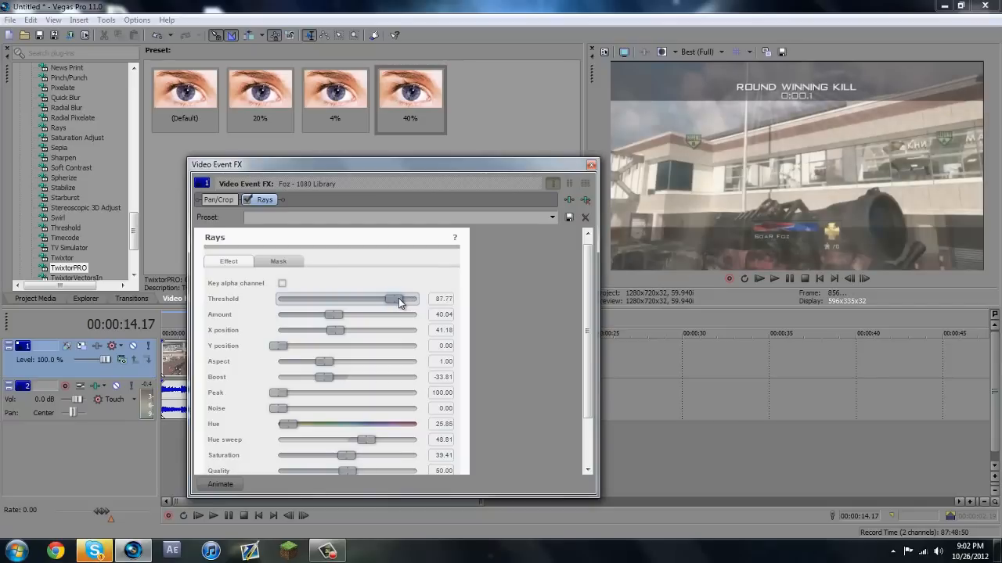
left_click_drag(399, 299, 383, 299)
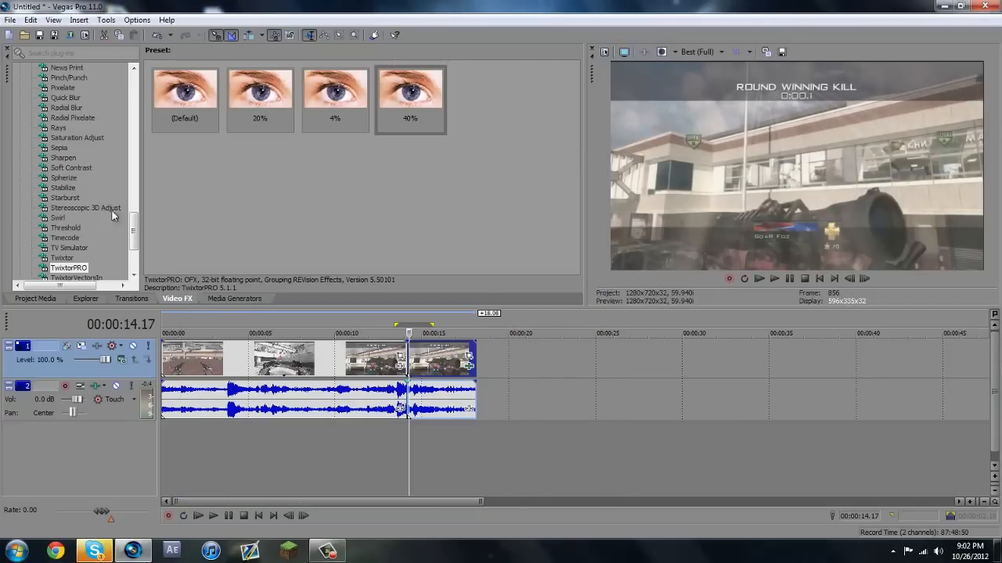
- Set the Magic Bullet Looks Spot Exposure to +1.00 stops
scroll("down", 3)
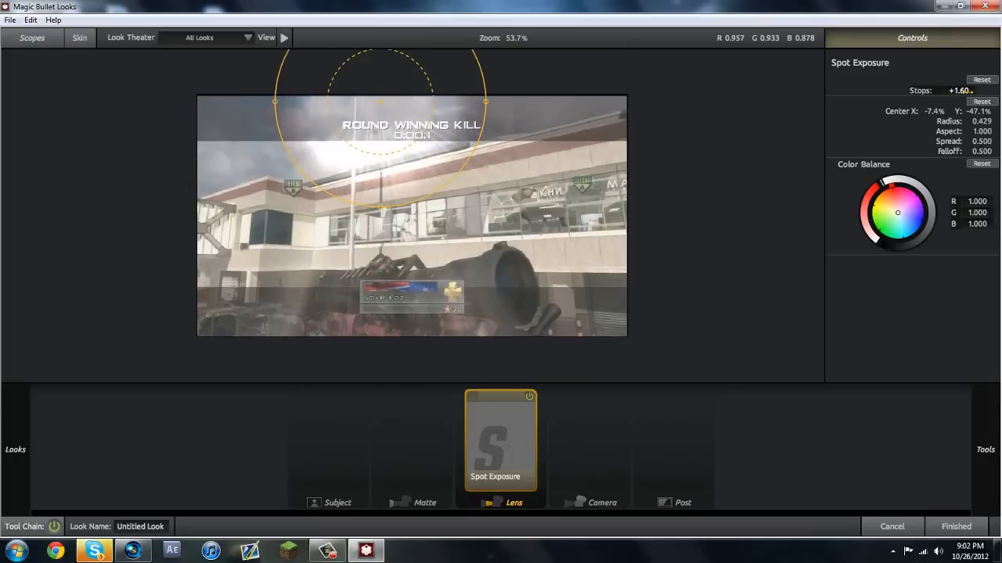
left_click_drag(959, 90, 942, 90)
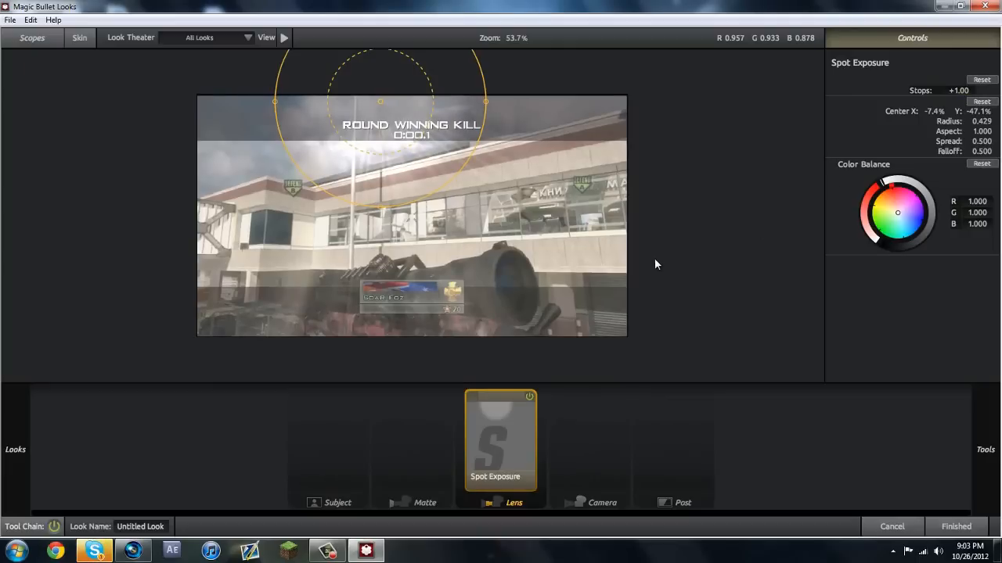
mouse_move(883, 515)
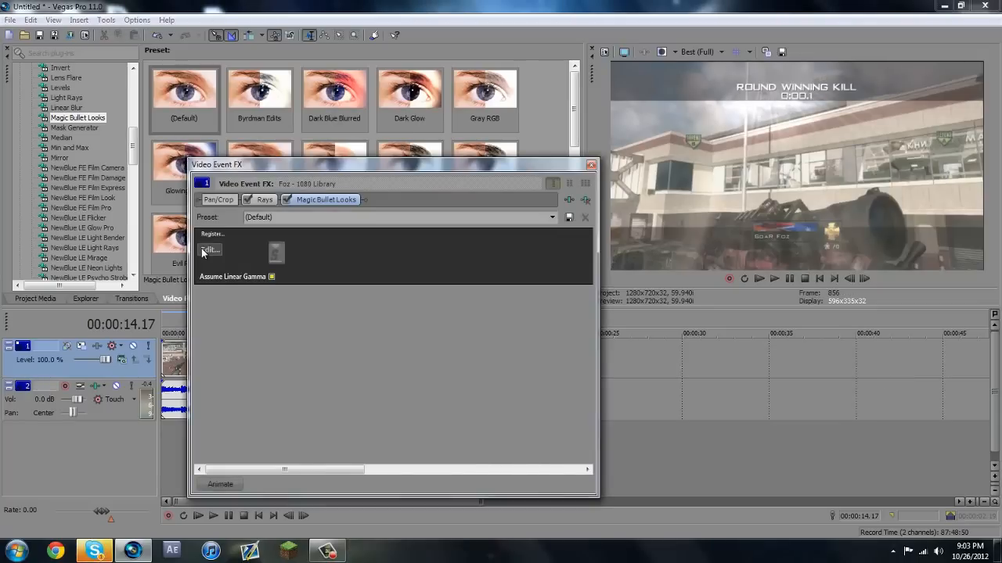
- Reopen and close Looks, apply the Dark Glow preset, and remove Rays from the chain
left_click(209, 250)
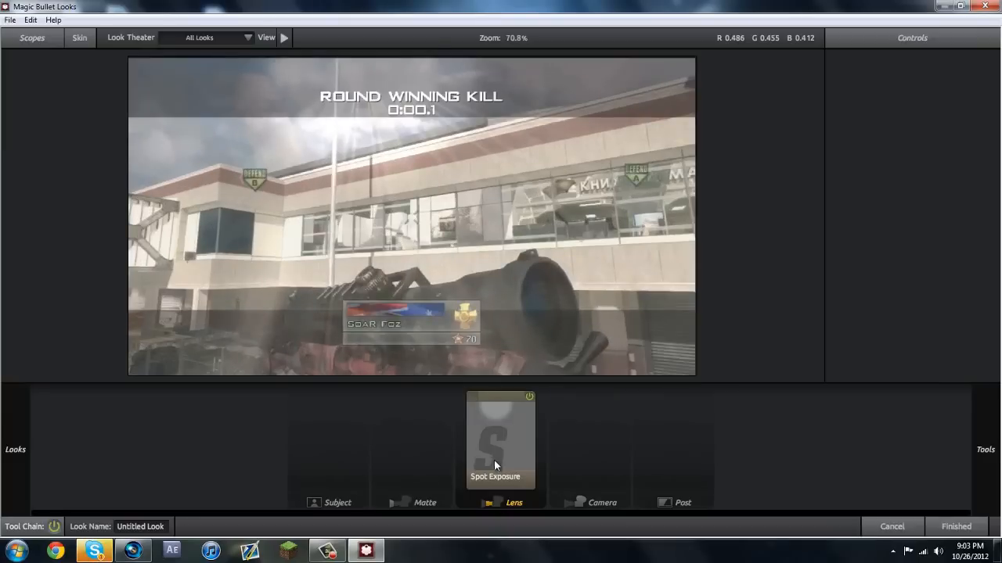
left_click(495, 438)
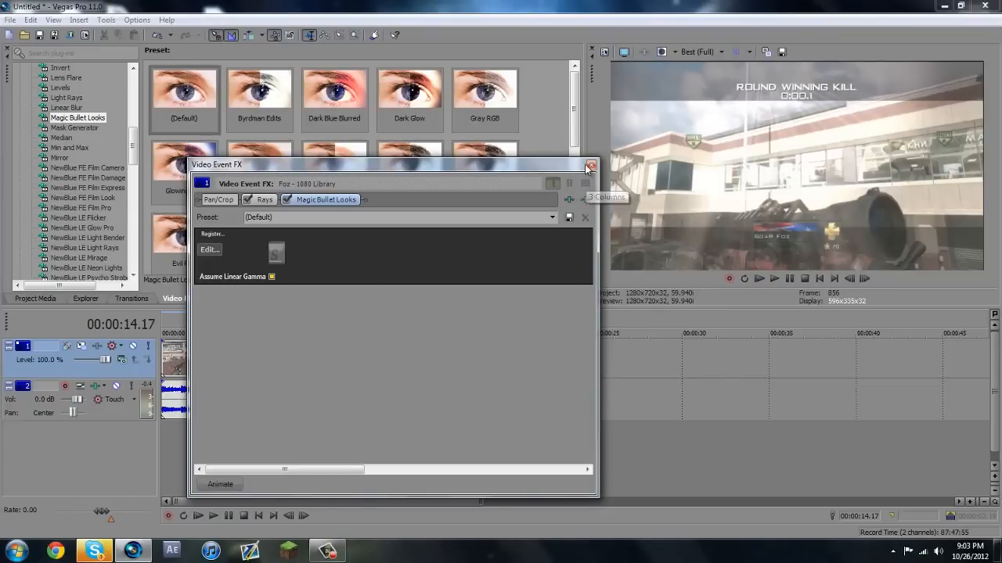
left_click(591, 167)
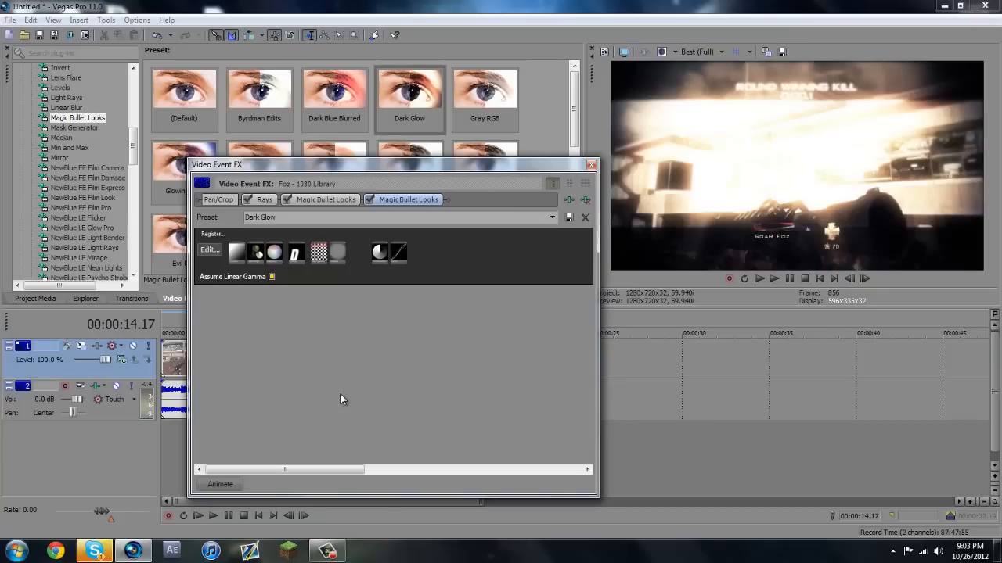
mouse_move(667, 181)
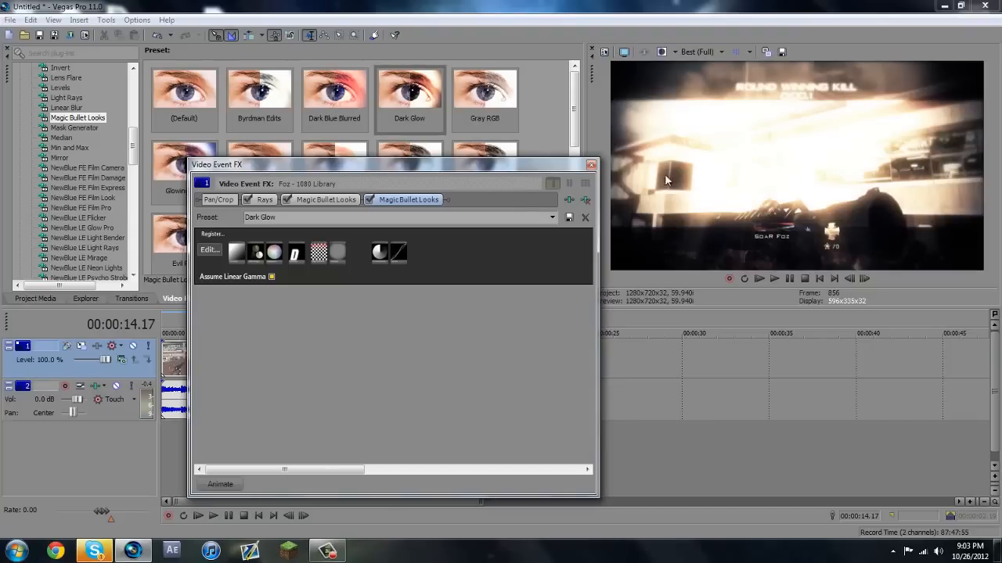
left_click(265, 200)
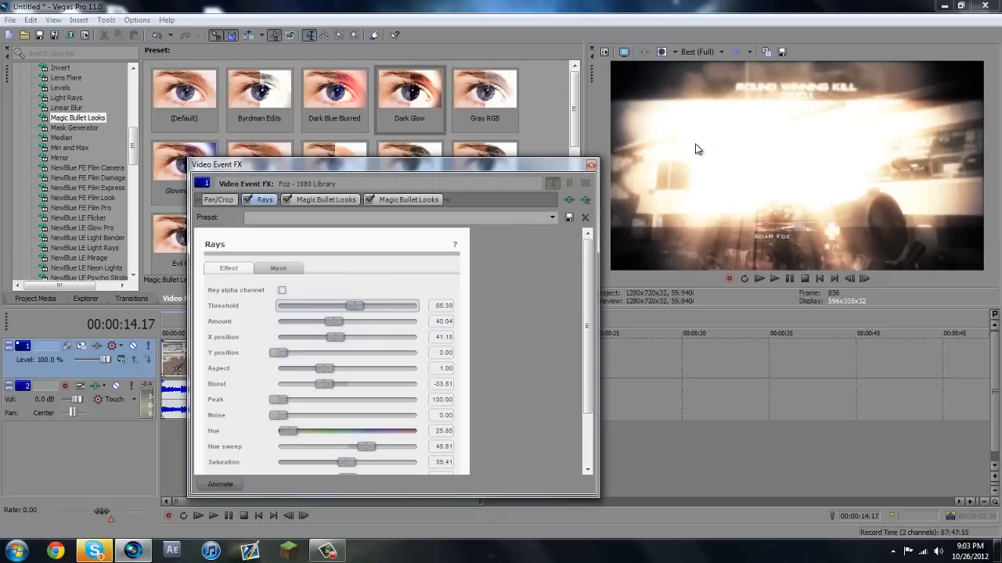
mouse_move(579, 196)
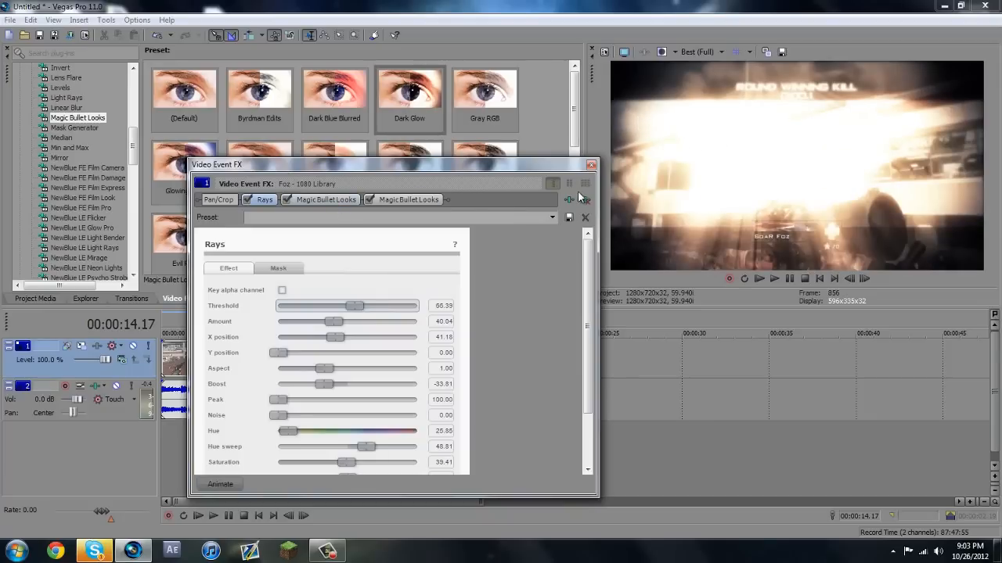
left_click(586, 199)
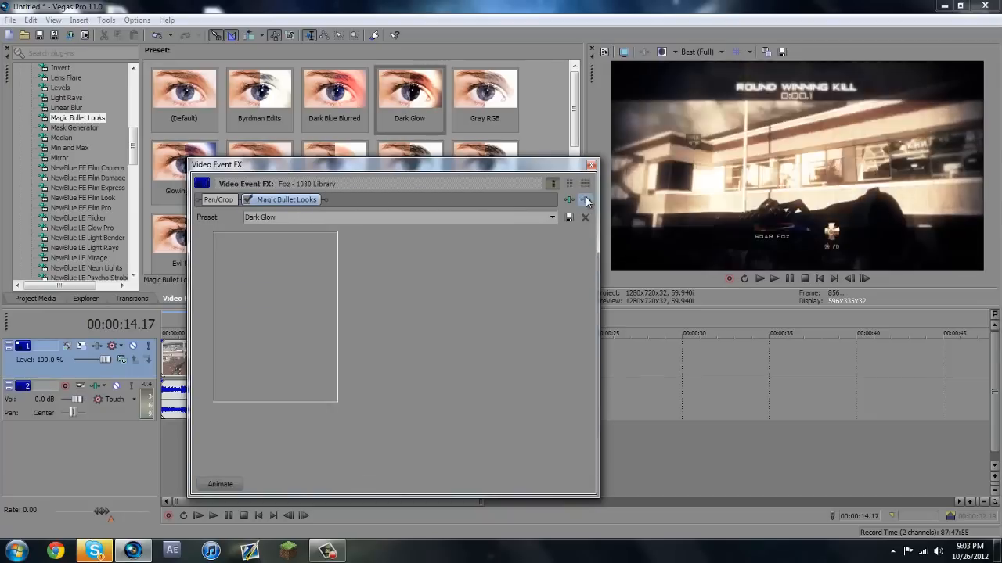